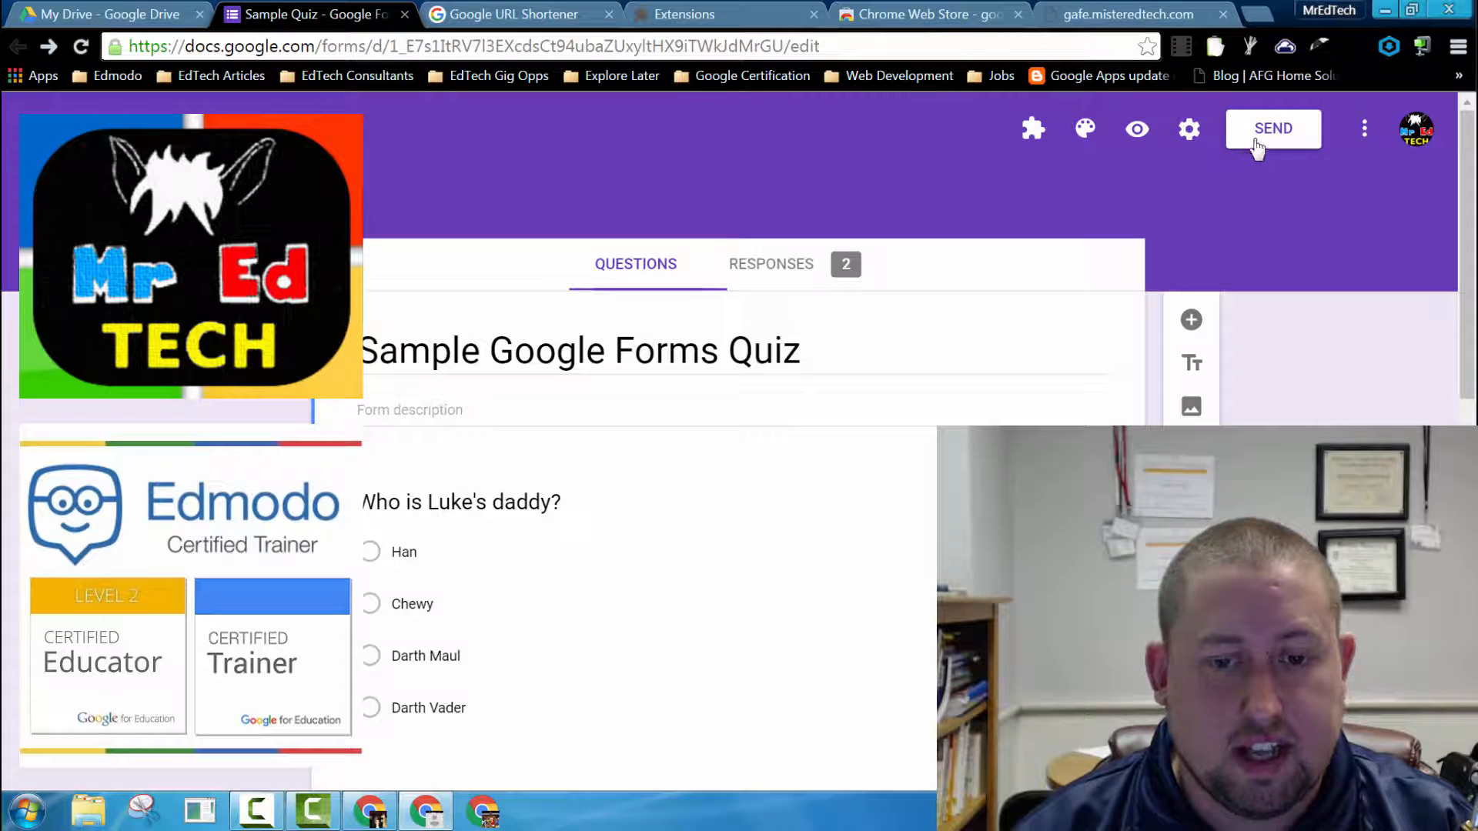
Step: Copy the quiz's full-length Send link after briefly toggling Shorten URL on and off
{"action": "left_click", "coordinate": [1273, 128]}
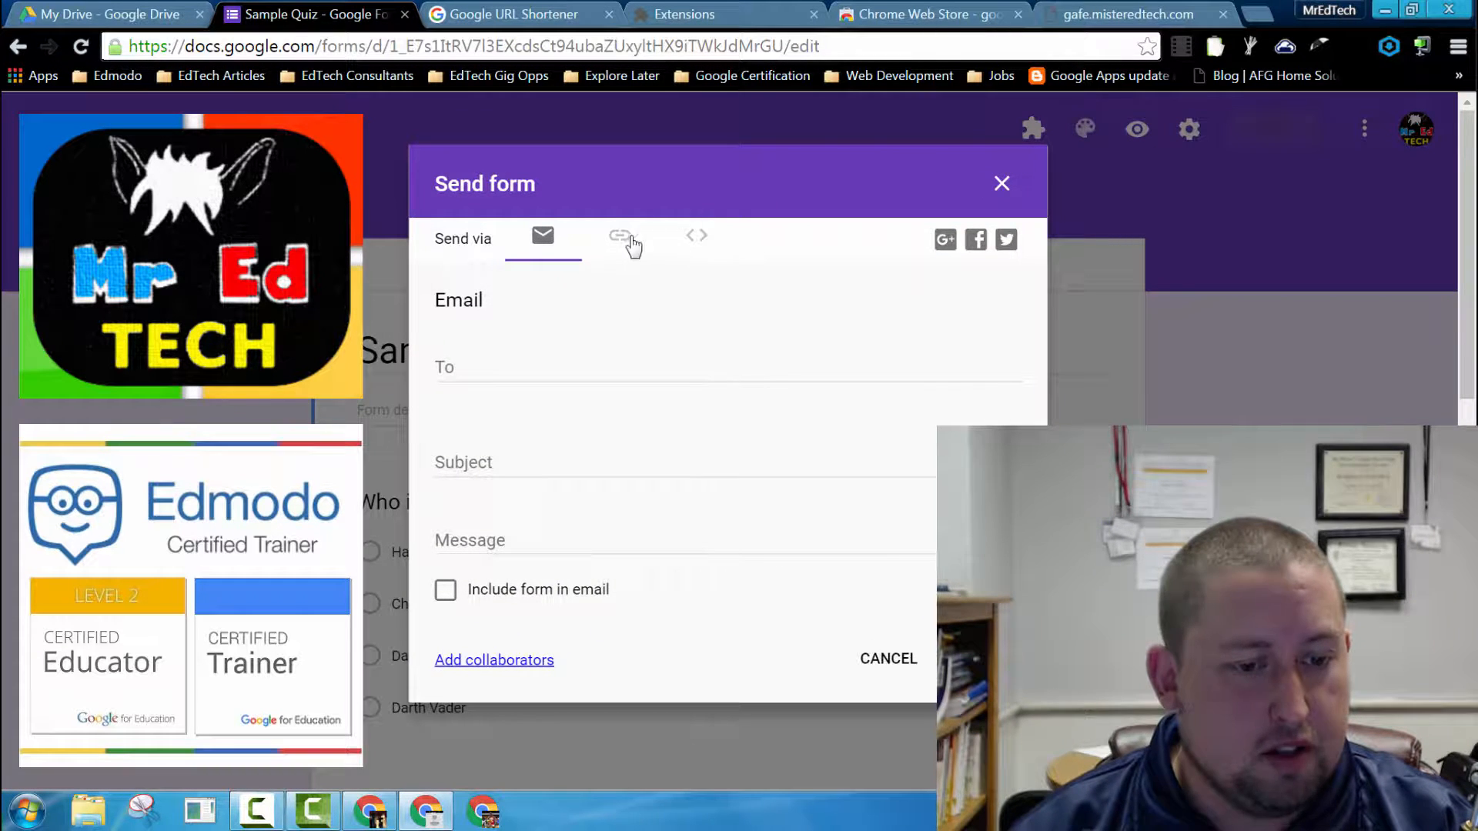
{"action": "left_click", "coordinate": [620, 236]}
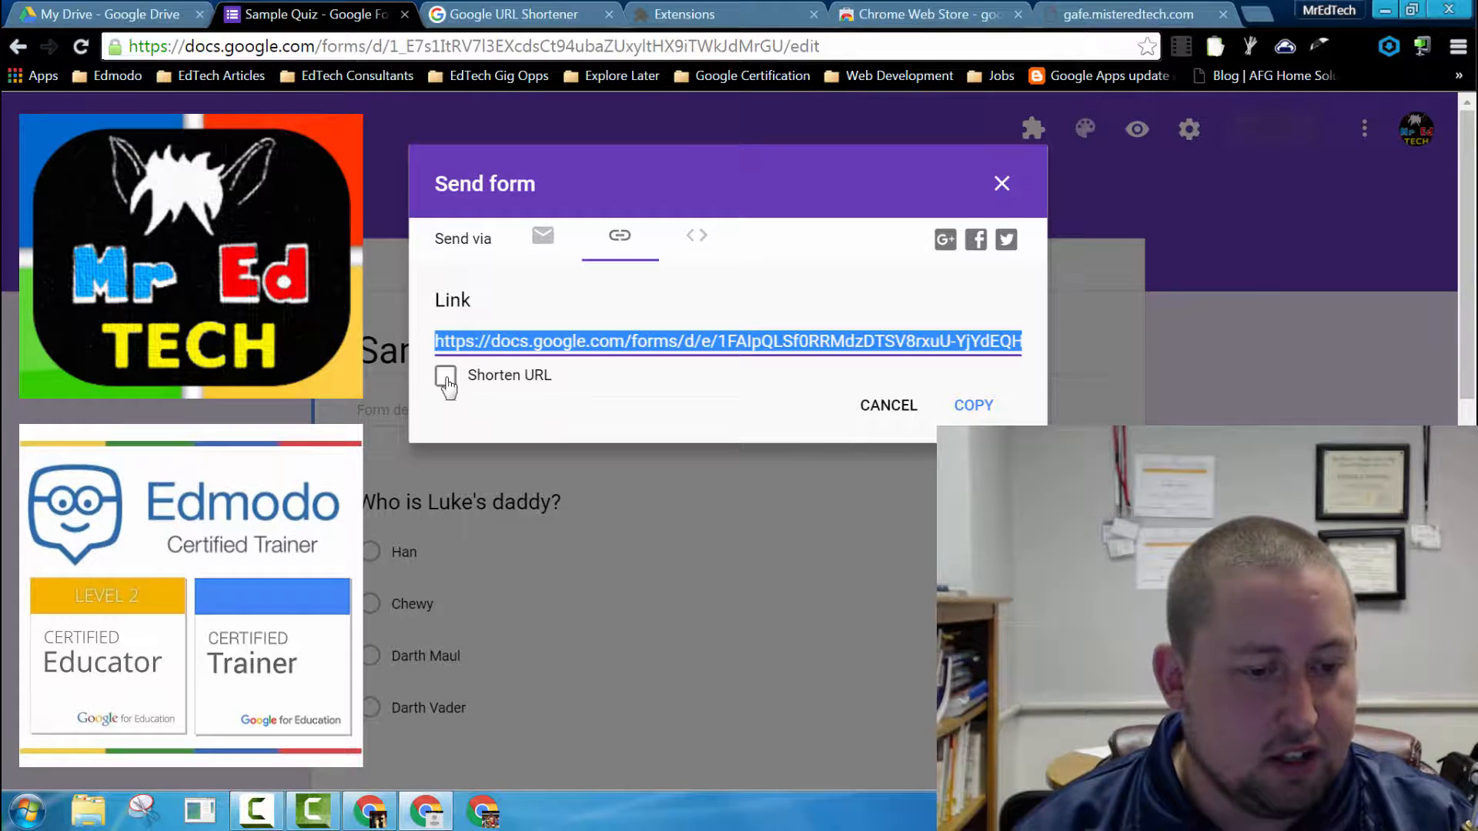
{"action": "left_click", "coordinate": [445, 375]}
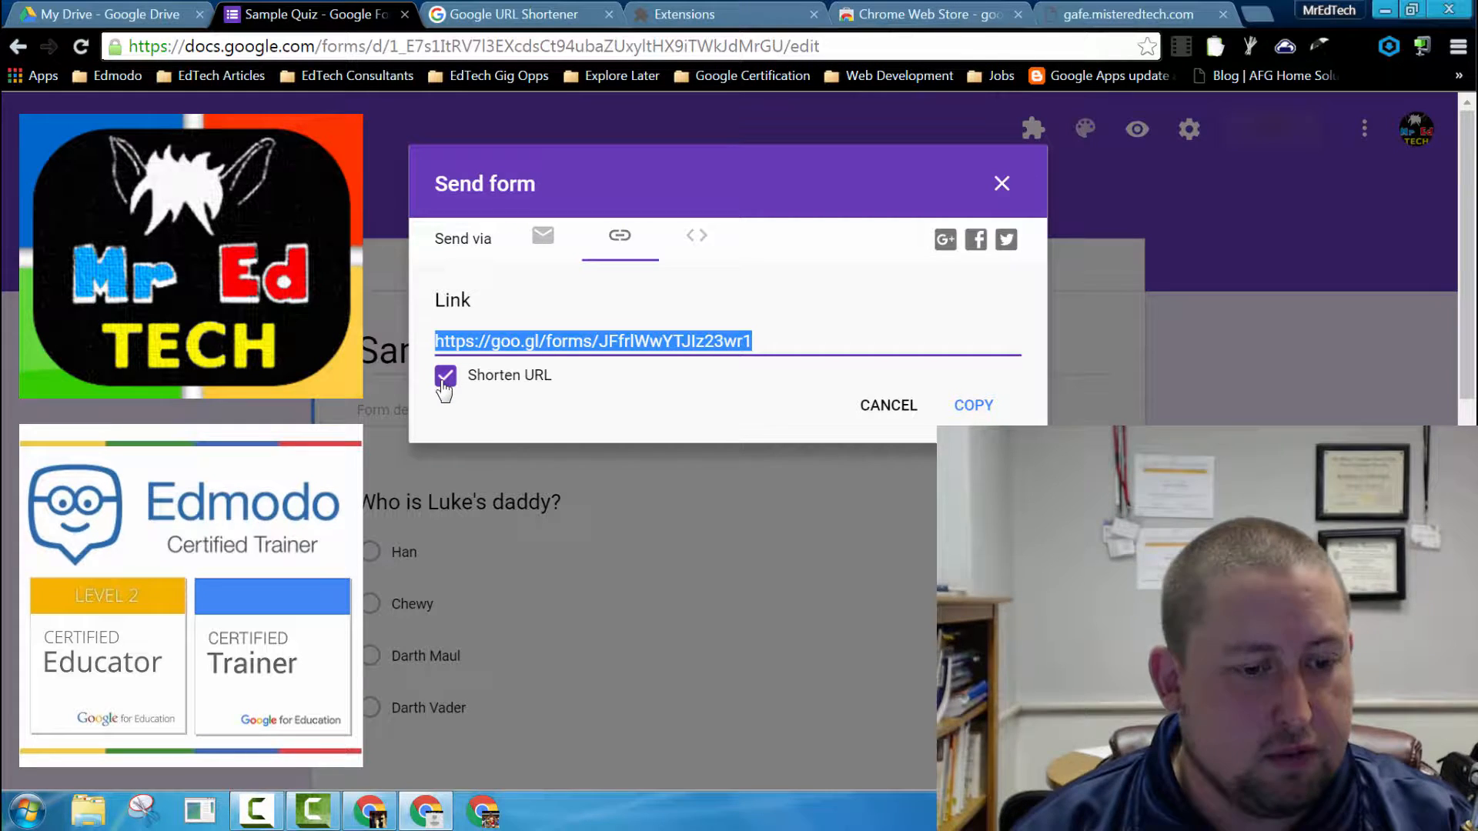
{"action": "left_click", "coordinate": [445, 375]}
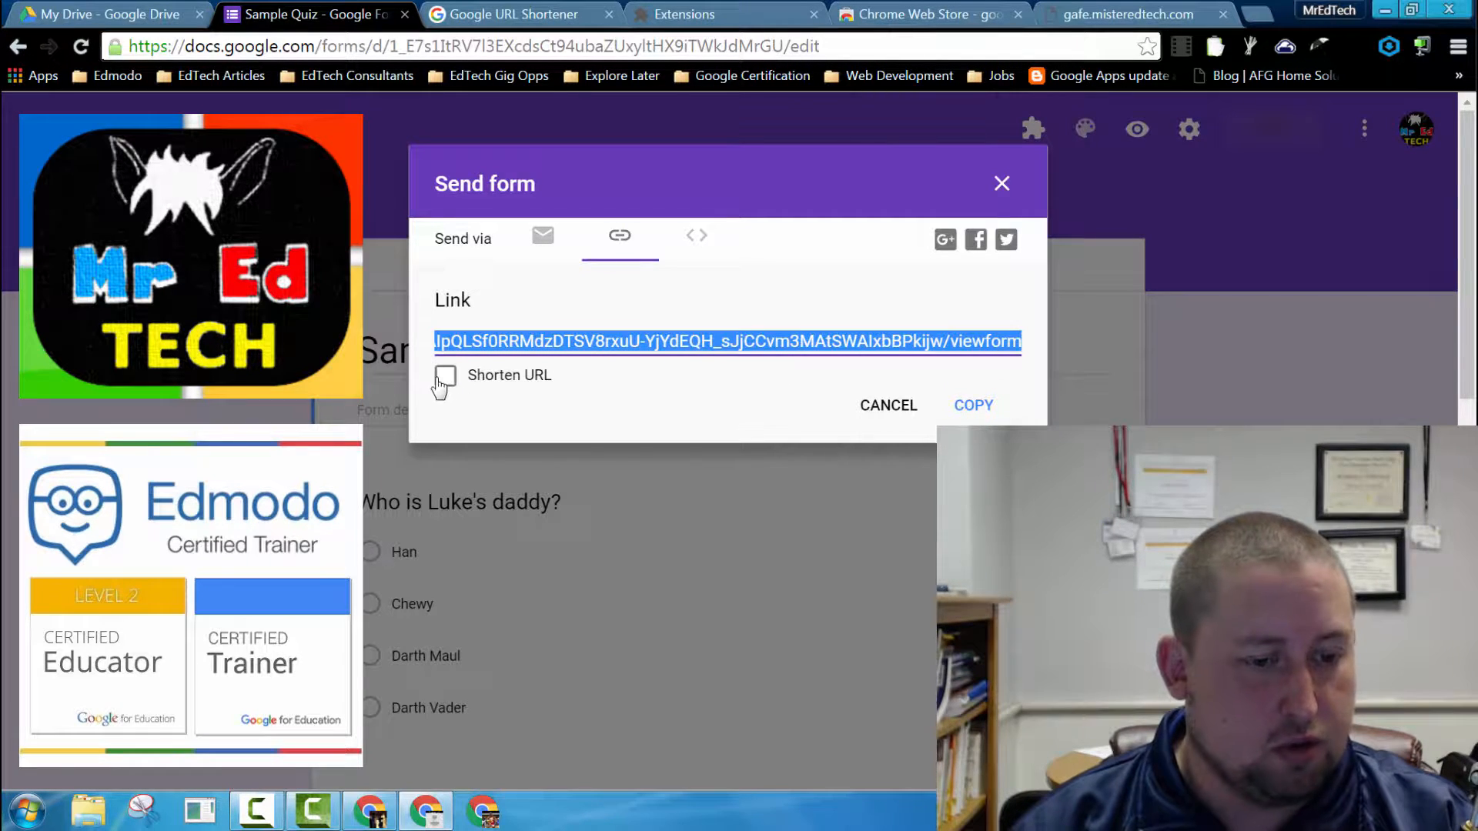
{"action": "right_click", "coordinate": [725, 341]}
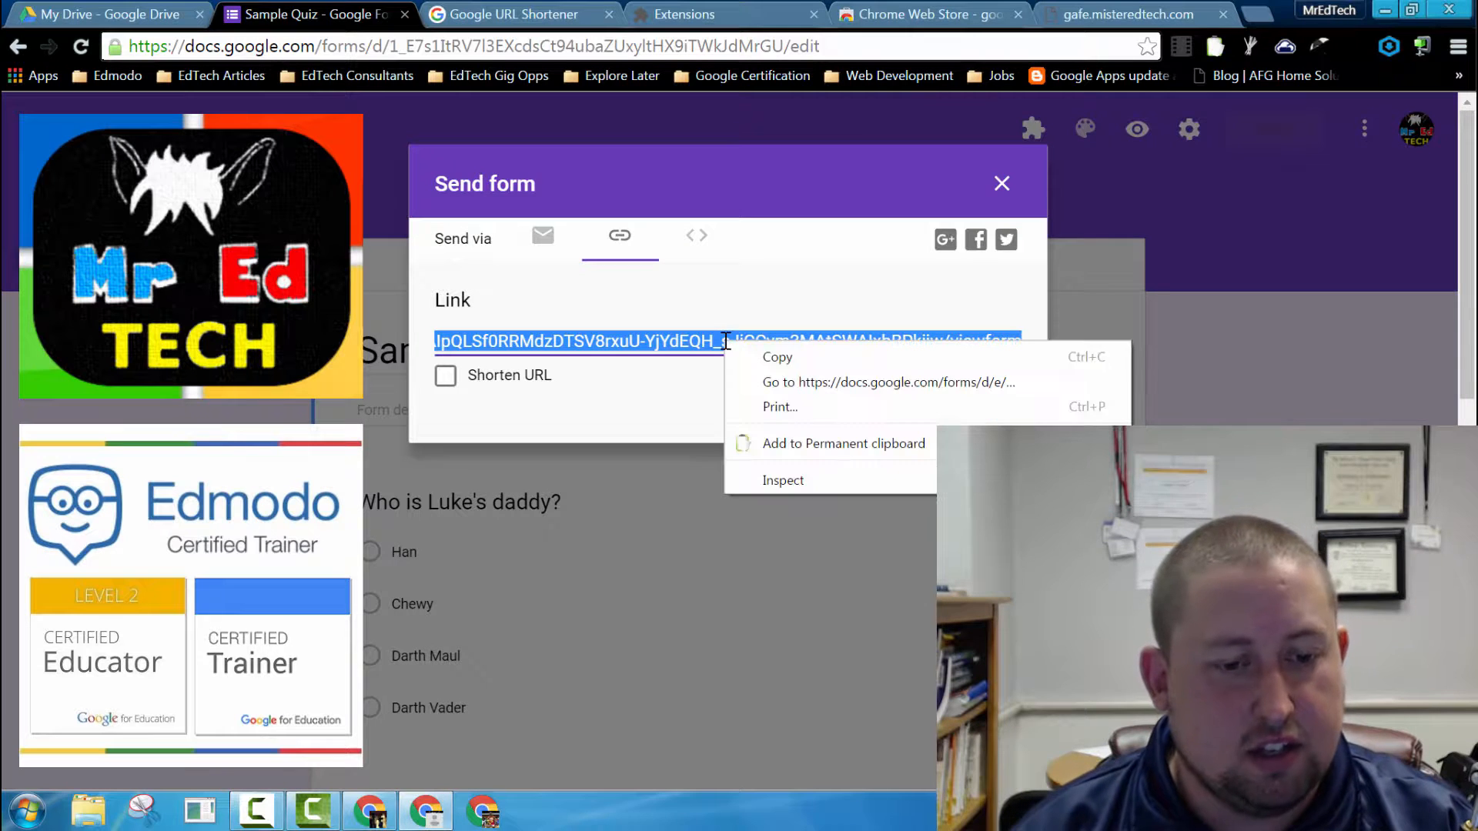
{"action": "left_click", "coordinate": [725, 341]}
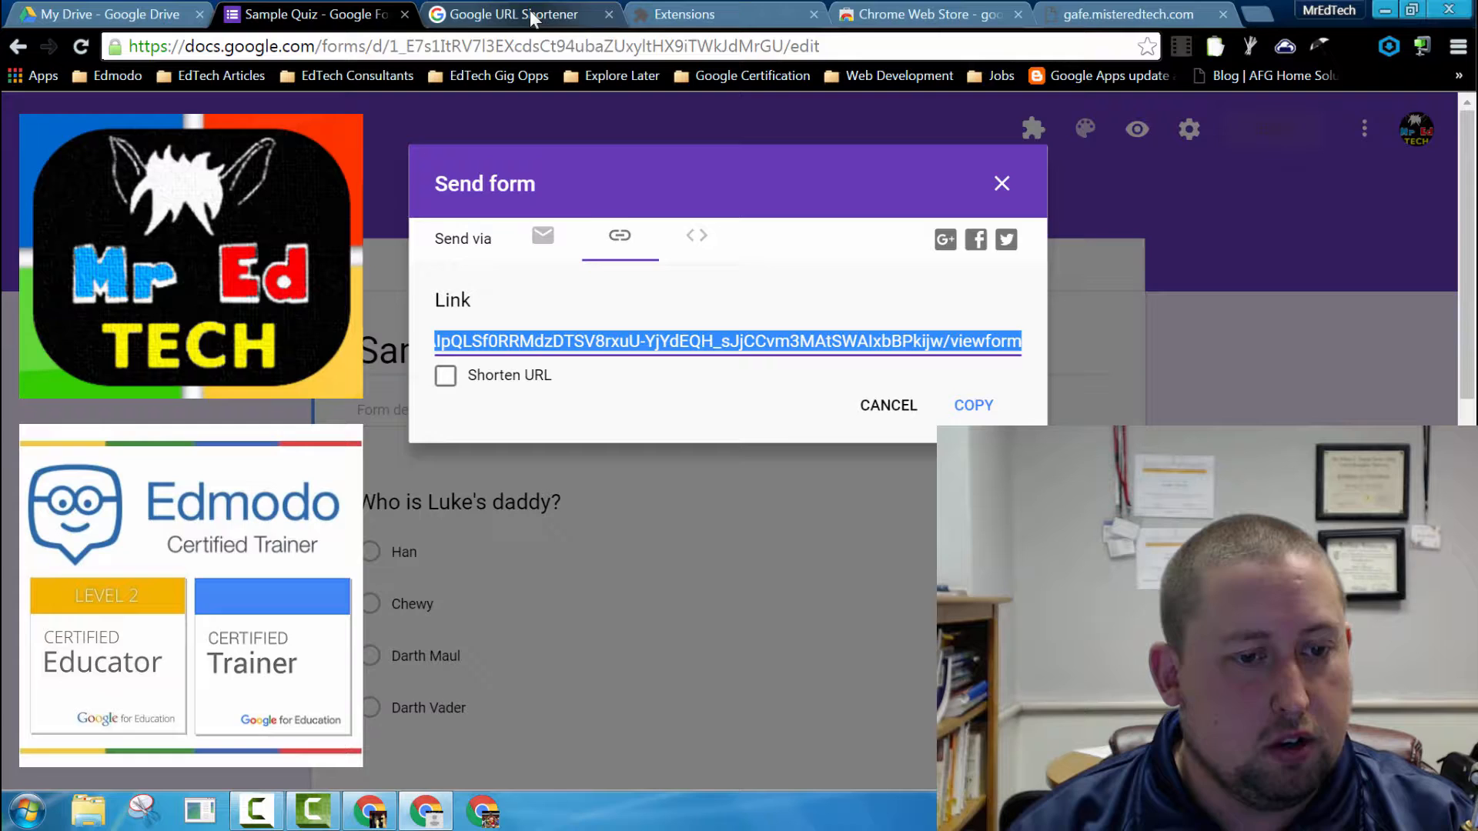
Step: Paste the long quiz address into goo.gl and shorten it to goo.gl/8loKp0
{"action": "left_click", "coordinate": [513, 14]}
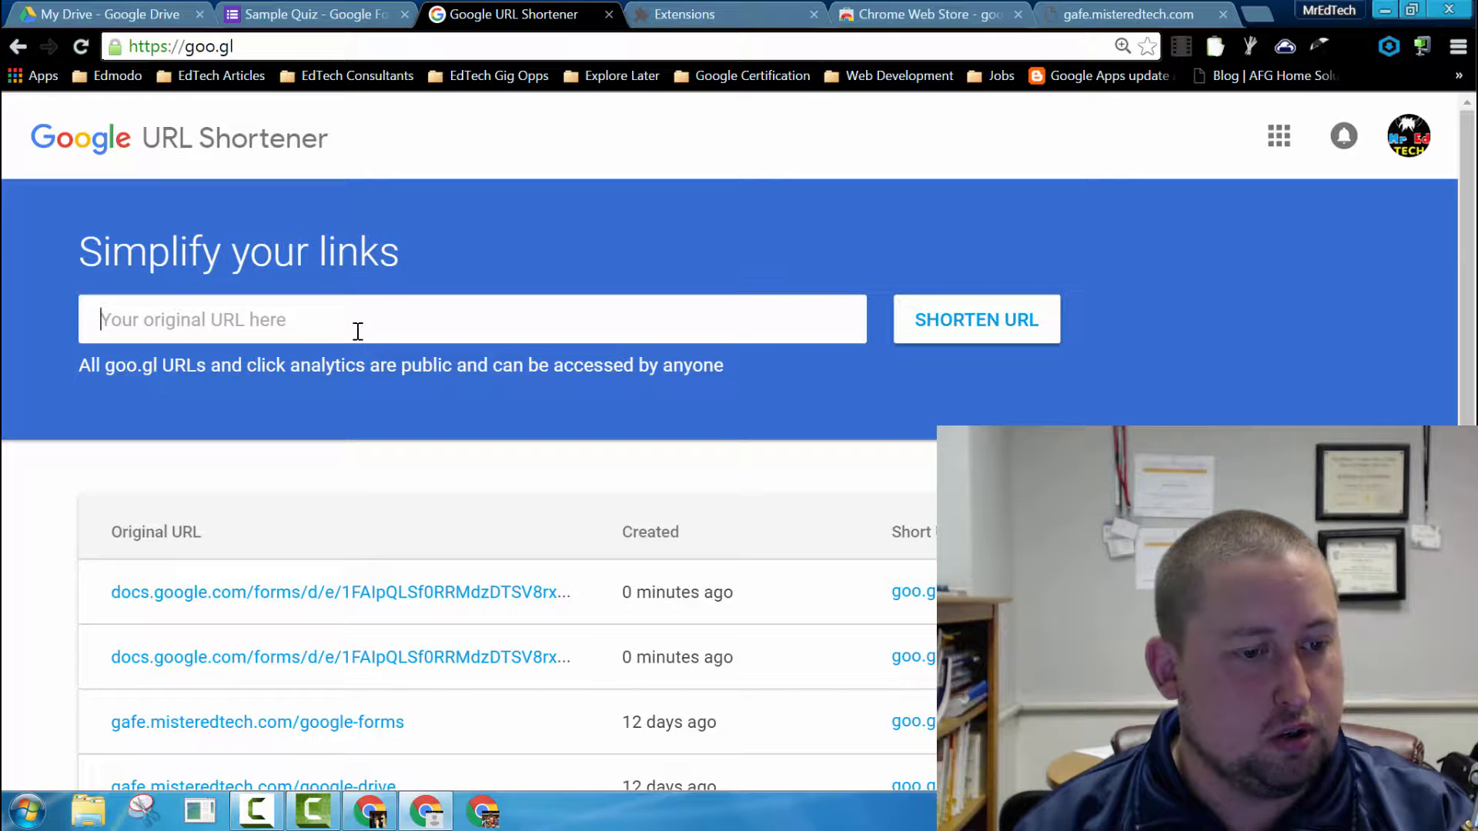
{"action": "right_click", "coordinate": [357, 320]}
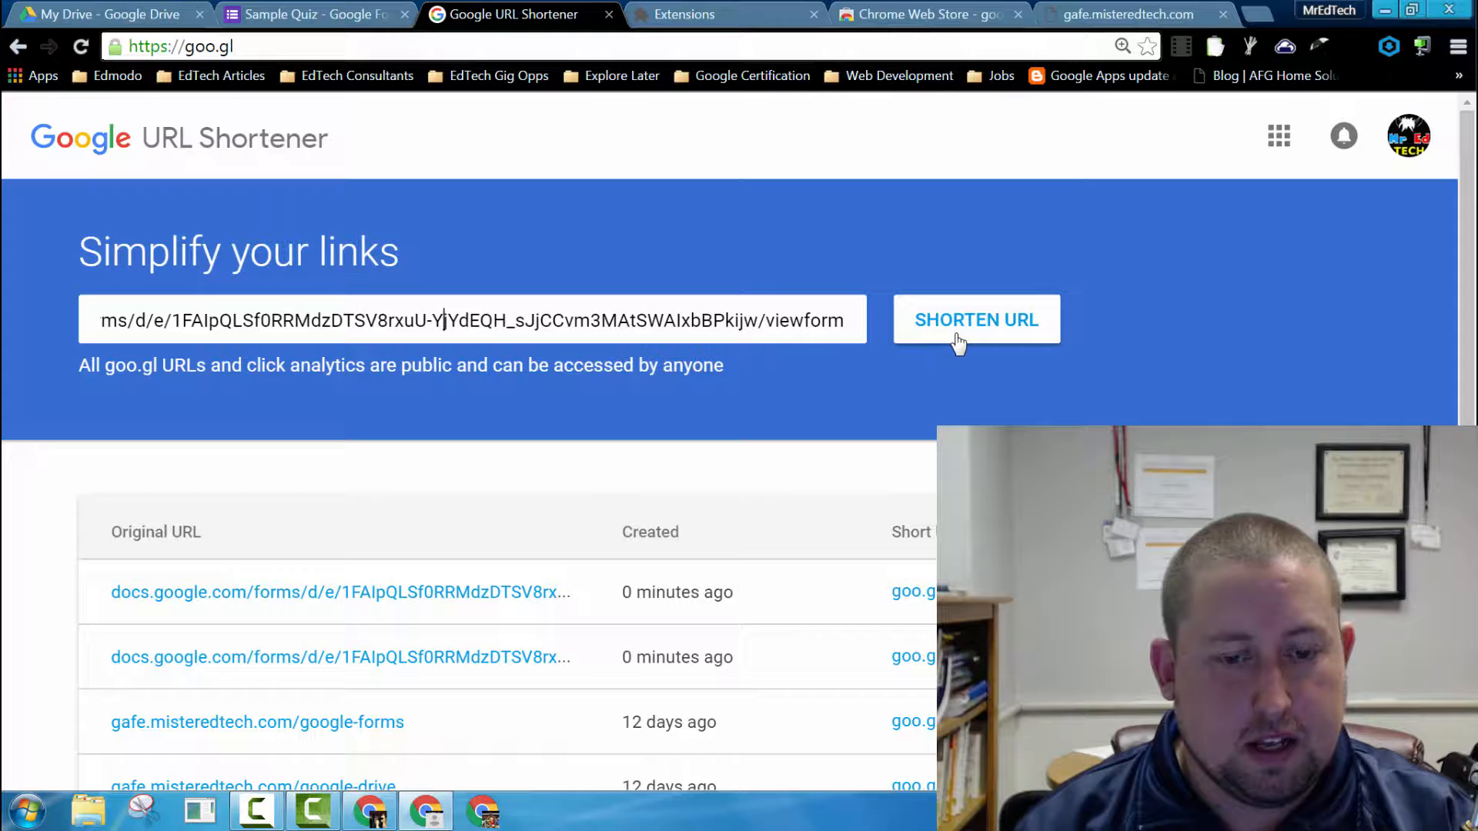
{"action": "left_click", "coordinate": [976, 319]}
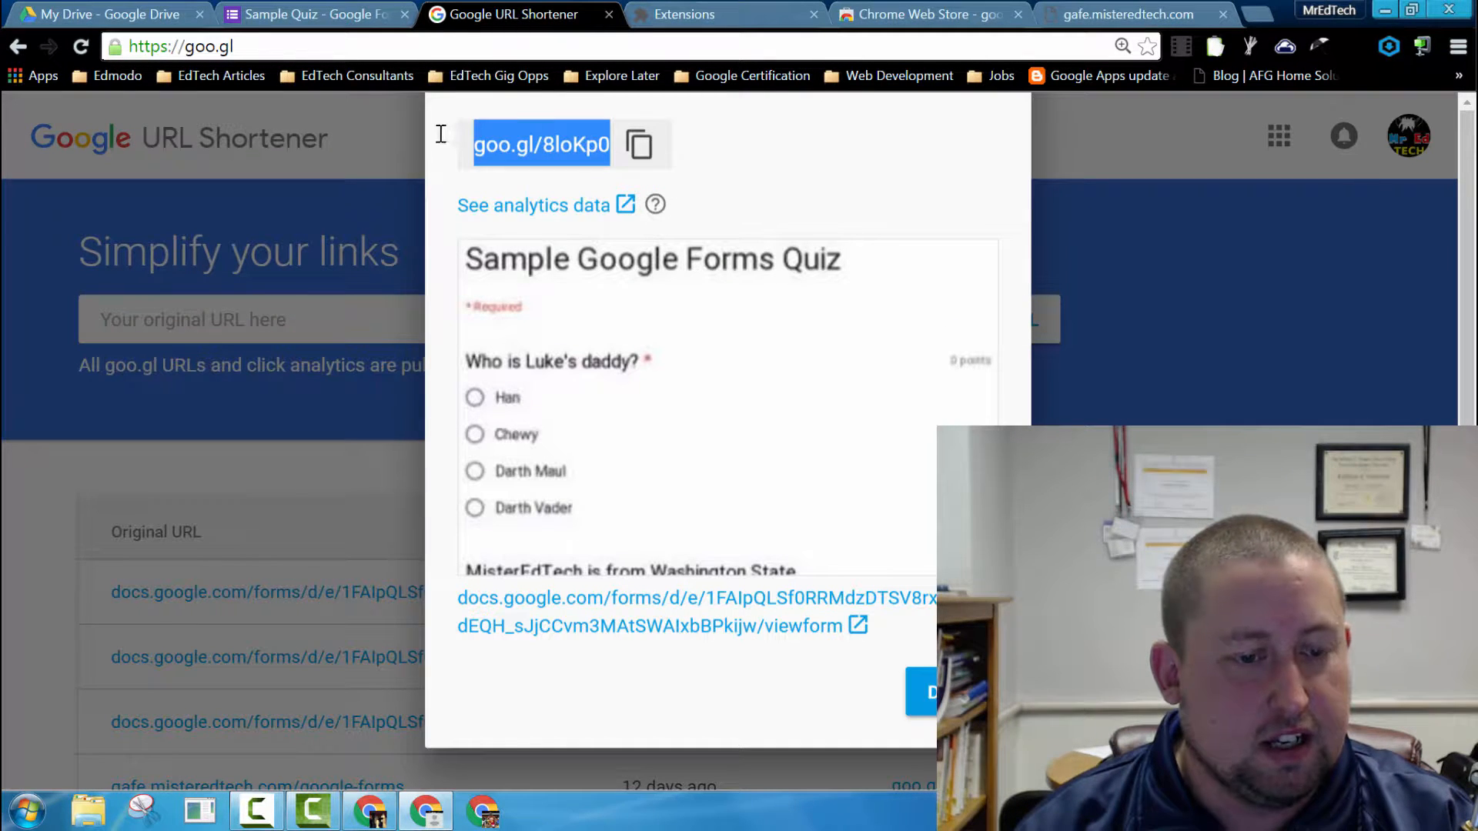
{"action": "mouse_move", "coordinate": [495, 246]}
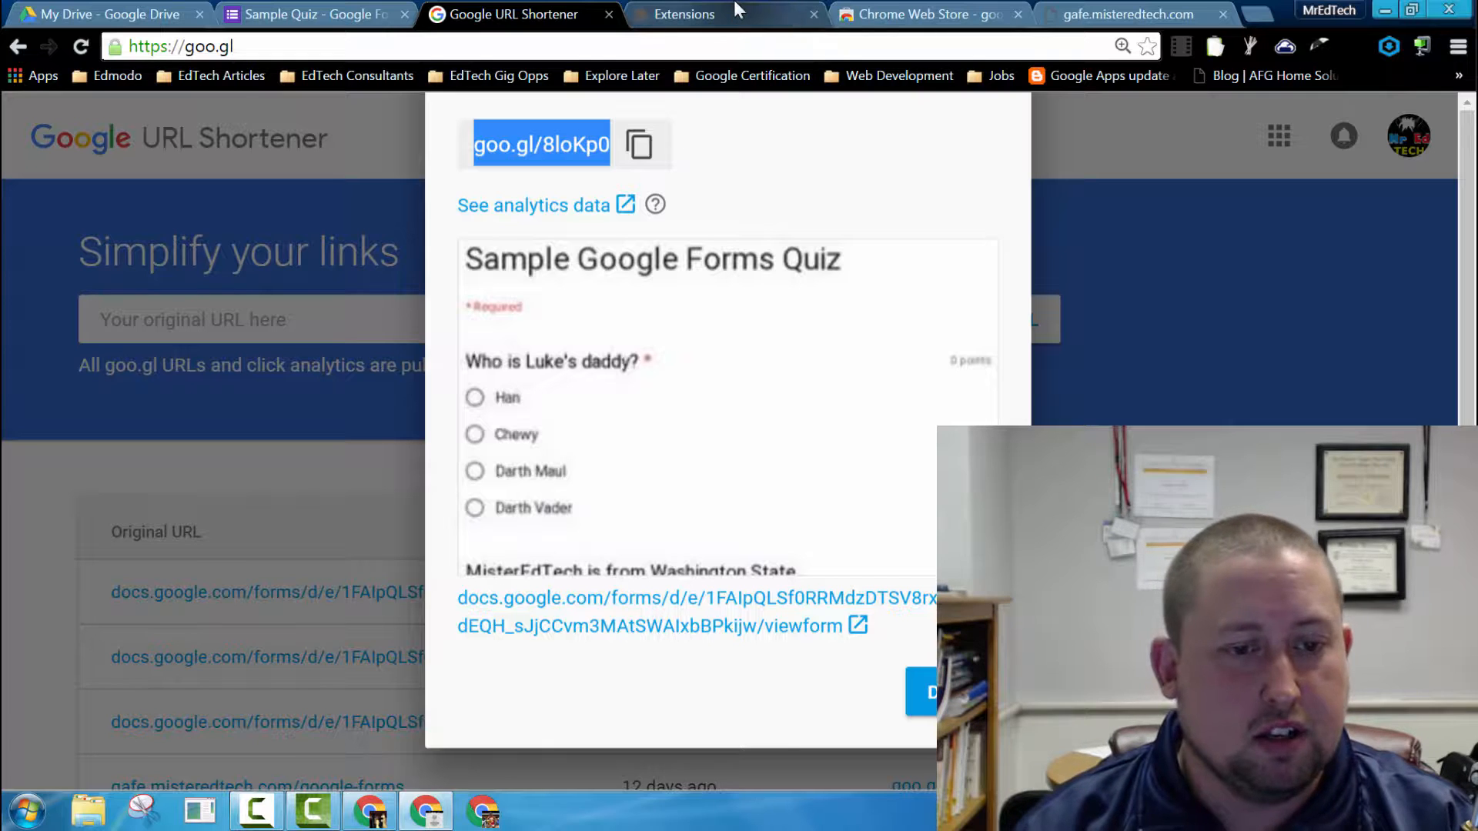
{"action": "mouse_move", "coordinate": [744, 29]}
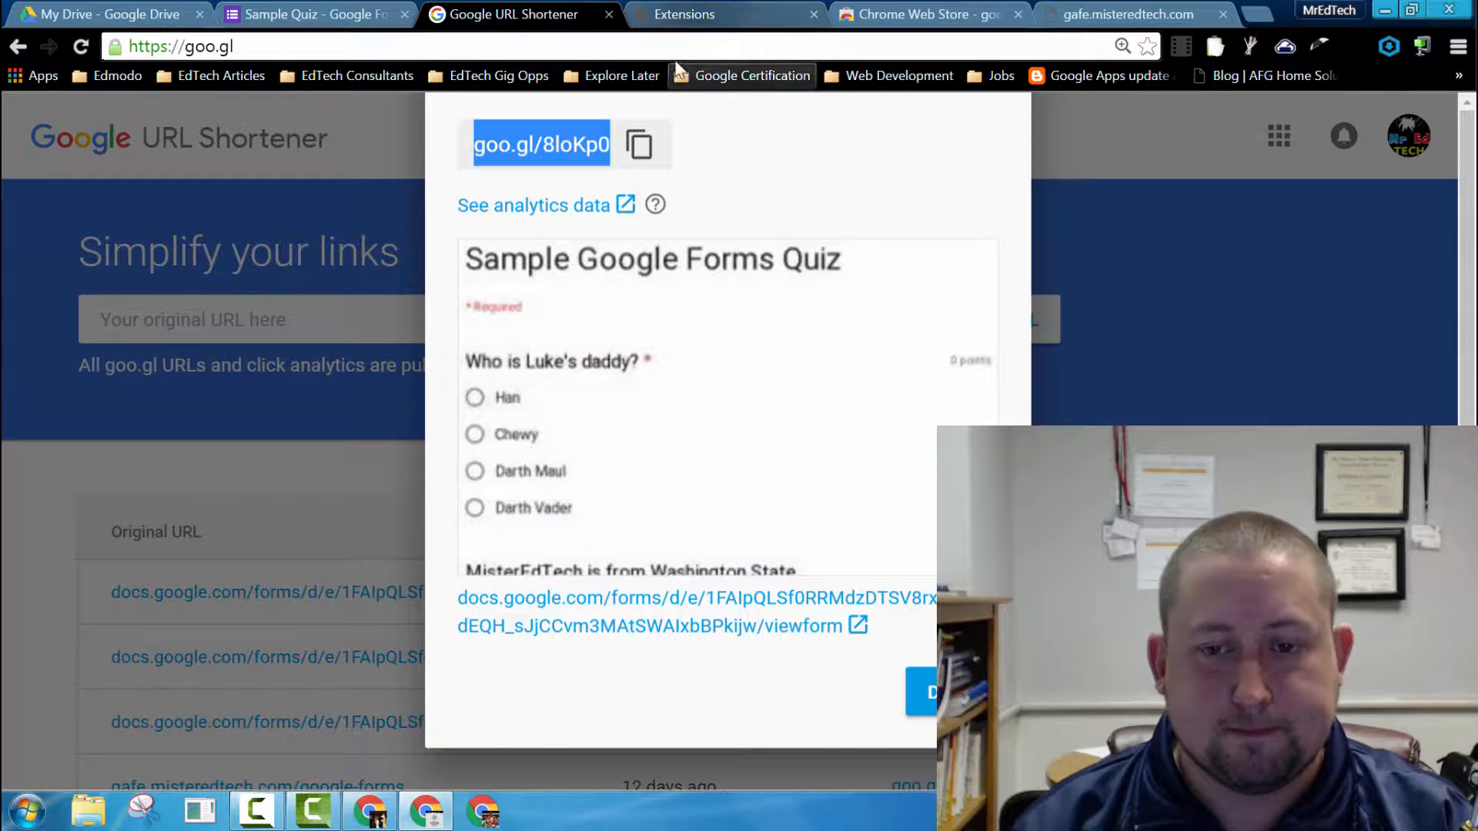
Step: Open Chrome's Extensions page and scroll down to the Chrome Web Store link
{"action": "left_click", "coordinate": [1456, 45]}
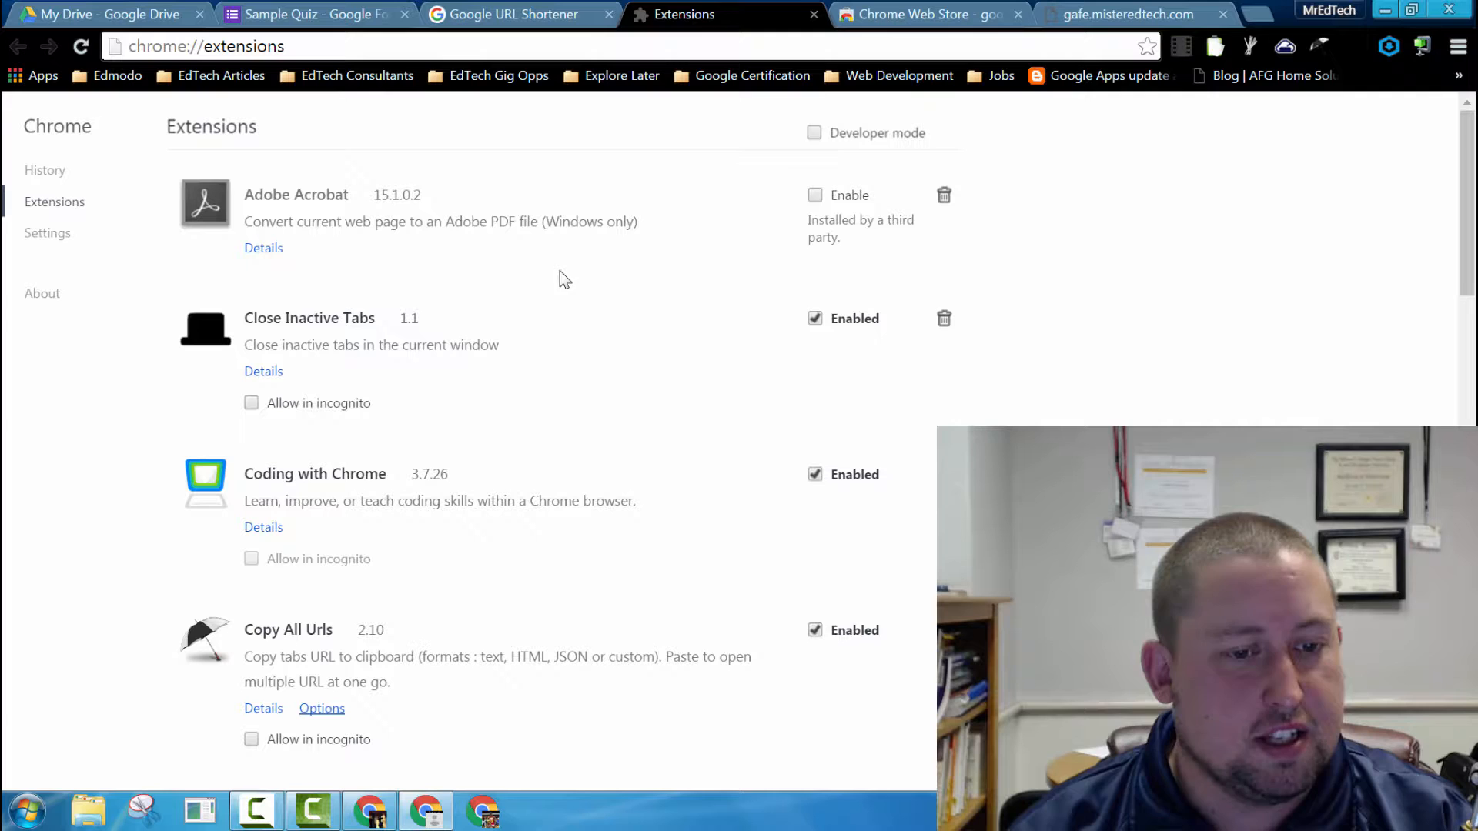
{"action": "scroll", "scroll_direction": "down", "scroll_amount": 3}
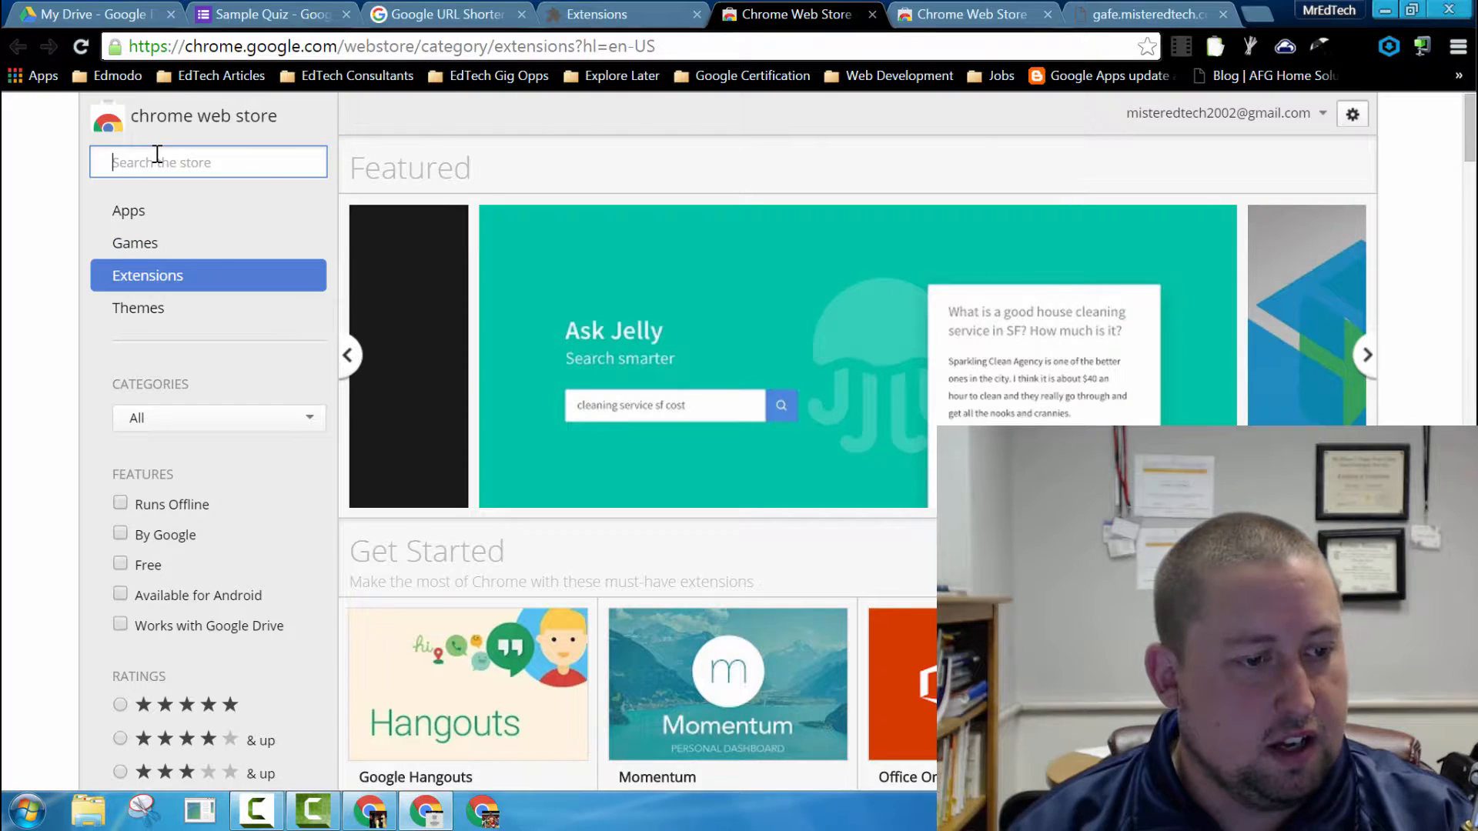
Step: Search the Web Store for 'goo' and run goo.gl URL Shortener on this page
{"action": "type", "text": "goo.gl"}
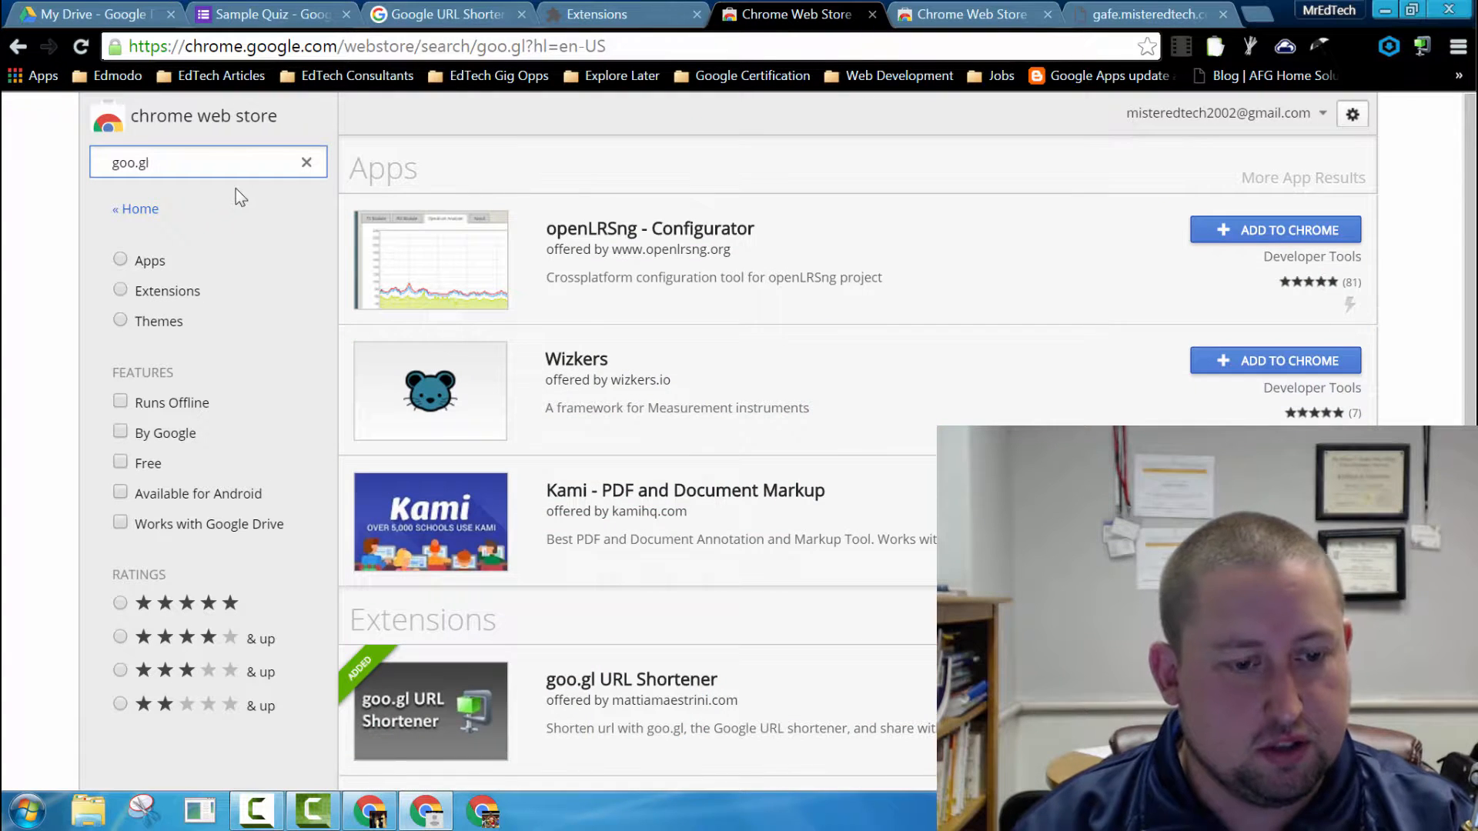
{"action": "scroll", "scroll_direction": "down", "scroll_amount": 3}
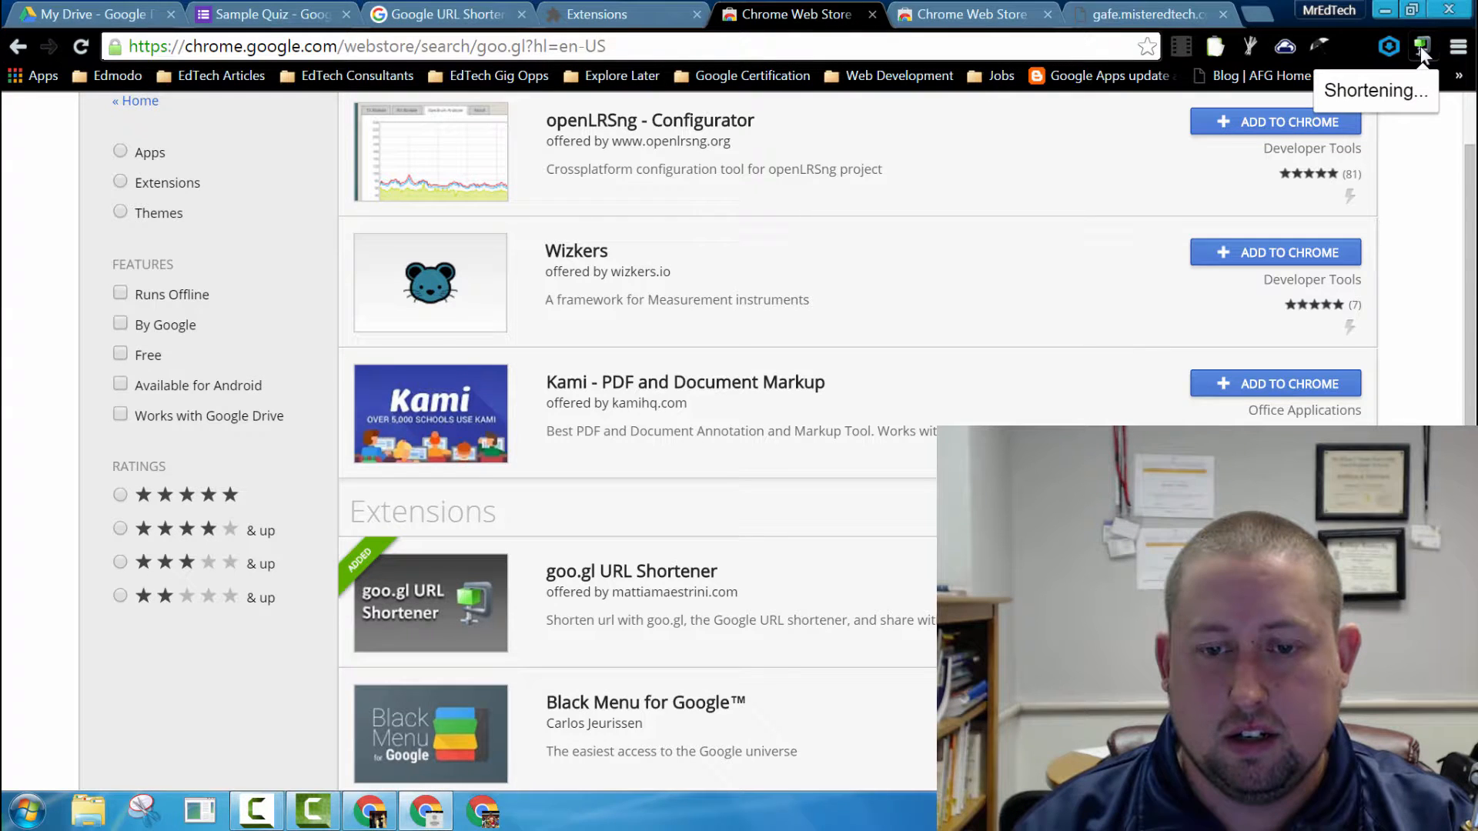
{"action": "left_click", "coordinate": [1417, 44]}
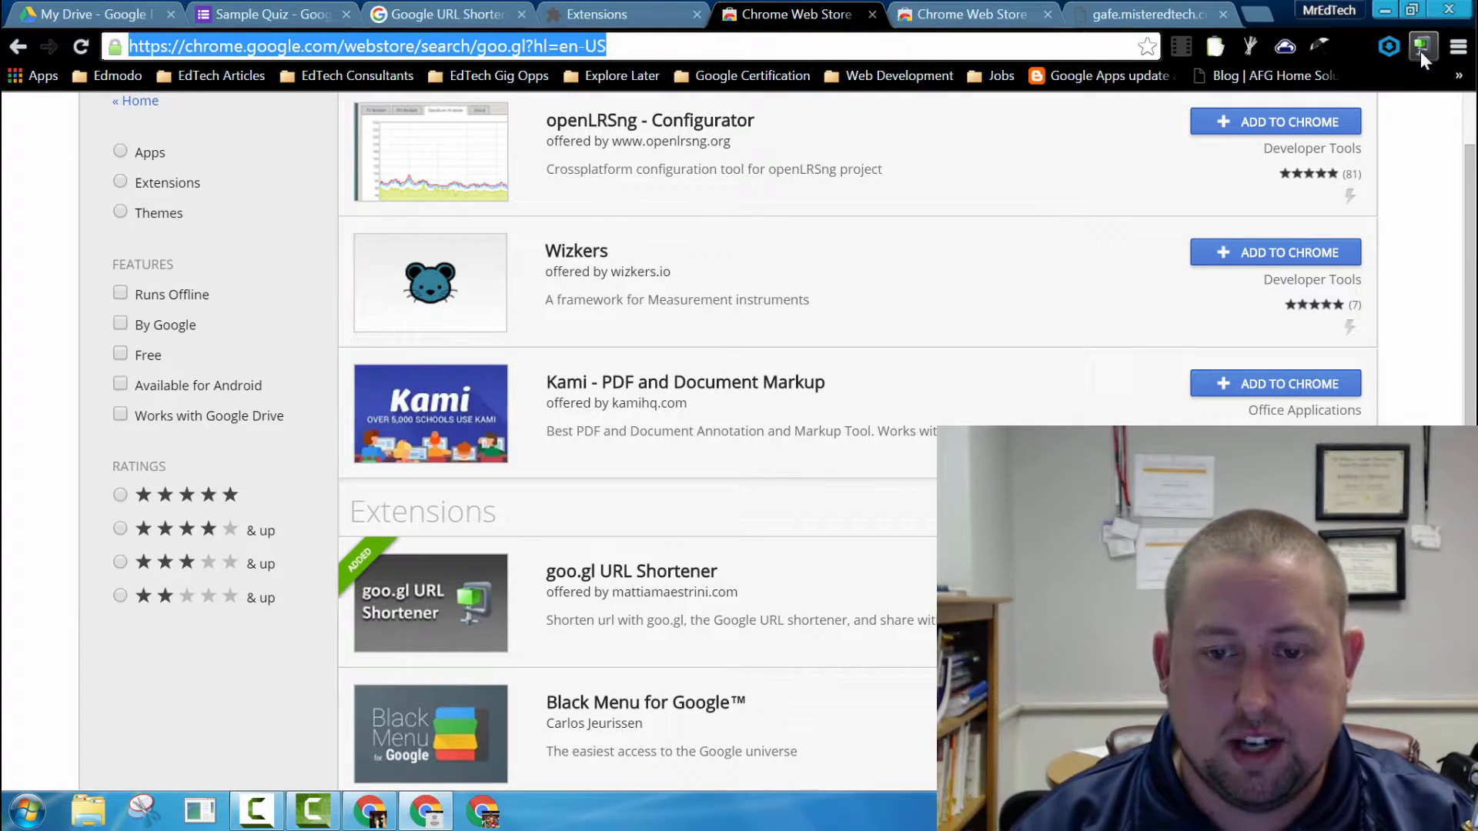
{"action": "mouse_move", "coordinate": [1417, 46]}
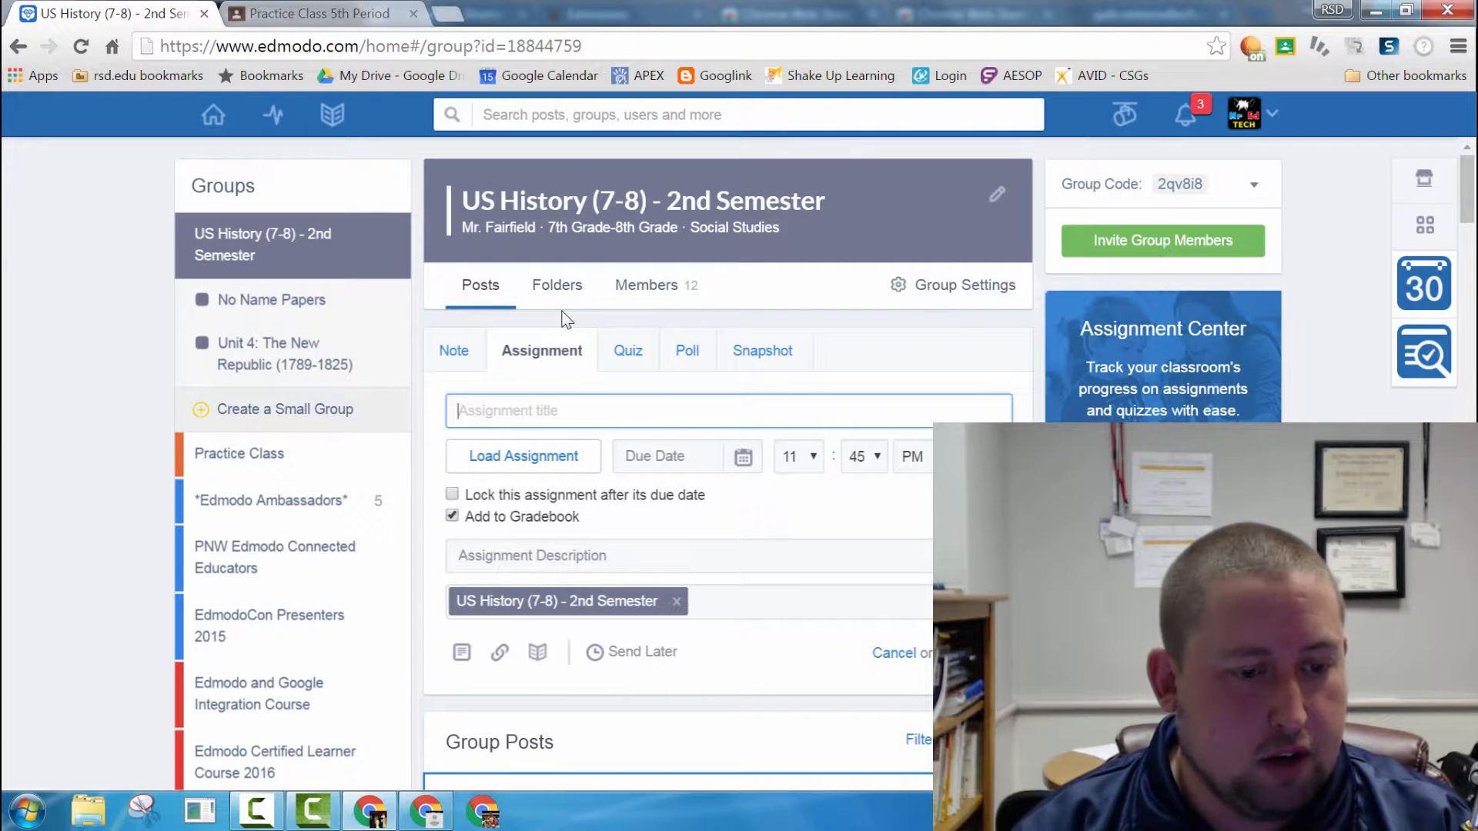
Step: Create a US History (7-8) Edmodo assignment with the Sample Google Forms Quiz link attached
{"action": "left_click", "coordinate": [453, 351]}
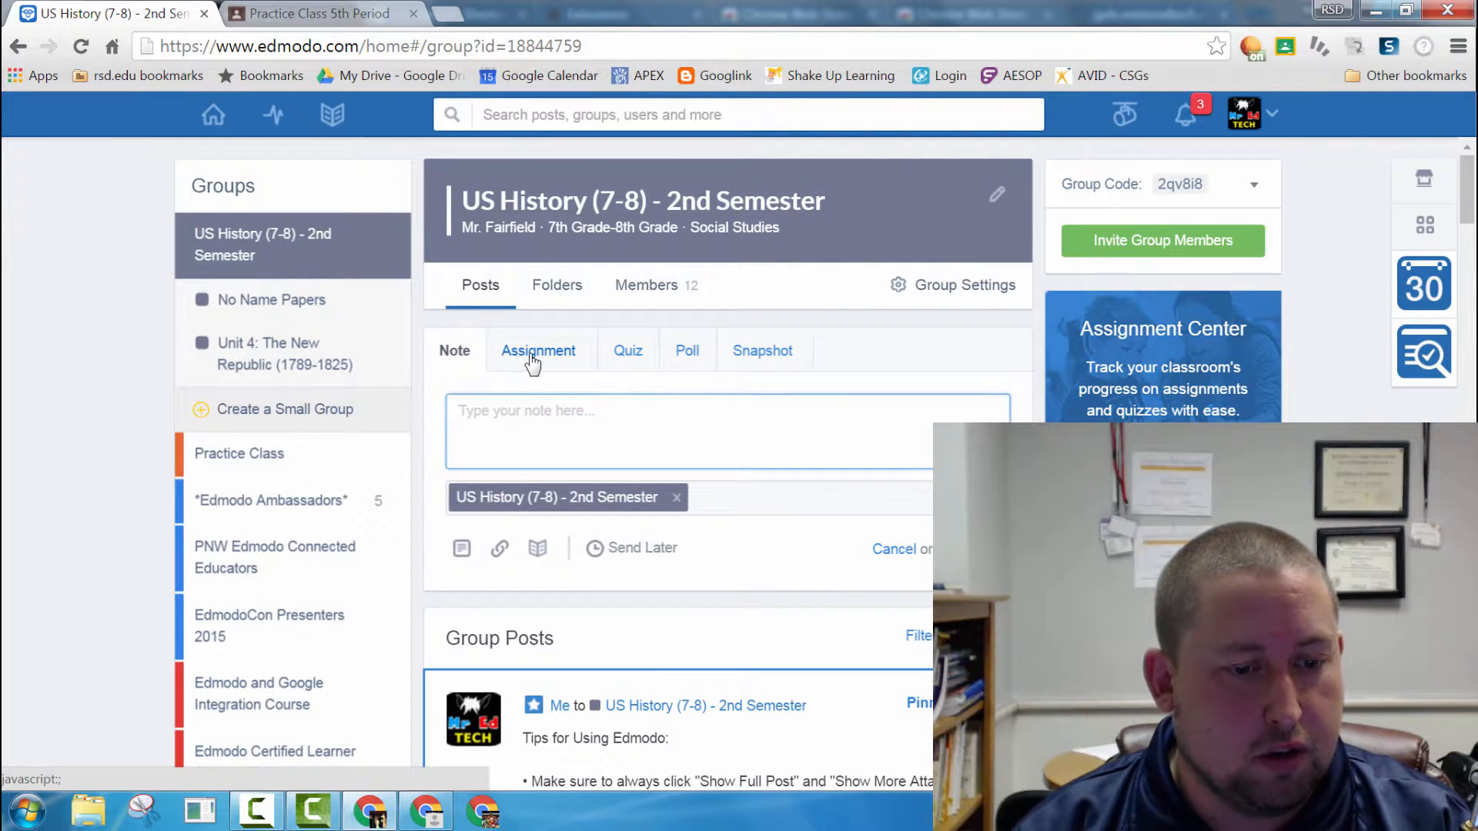
{"action": "left_click", "coordinate": [538, 350]}
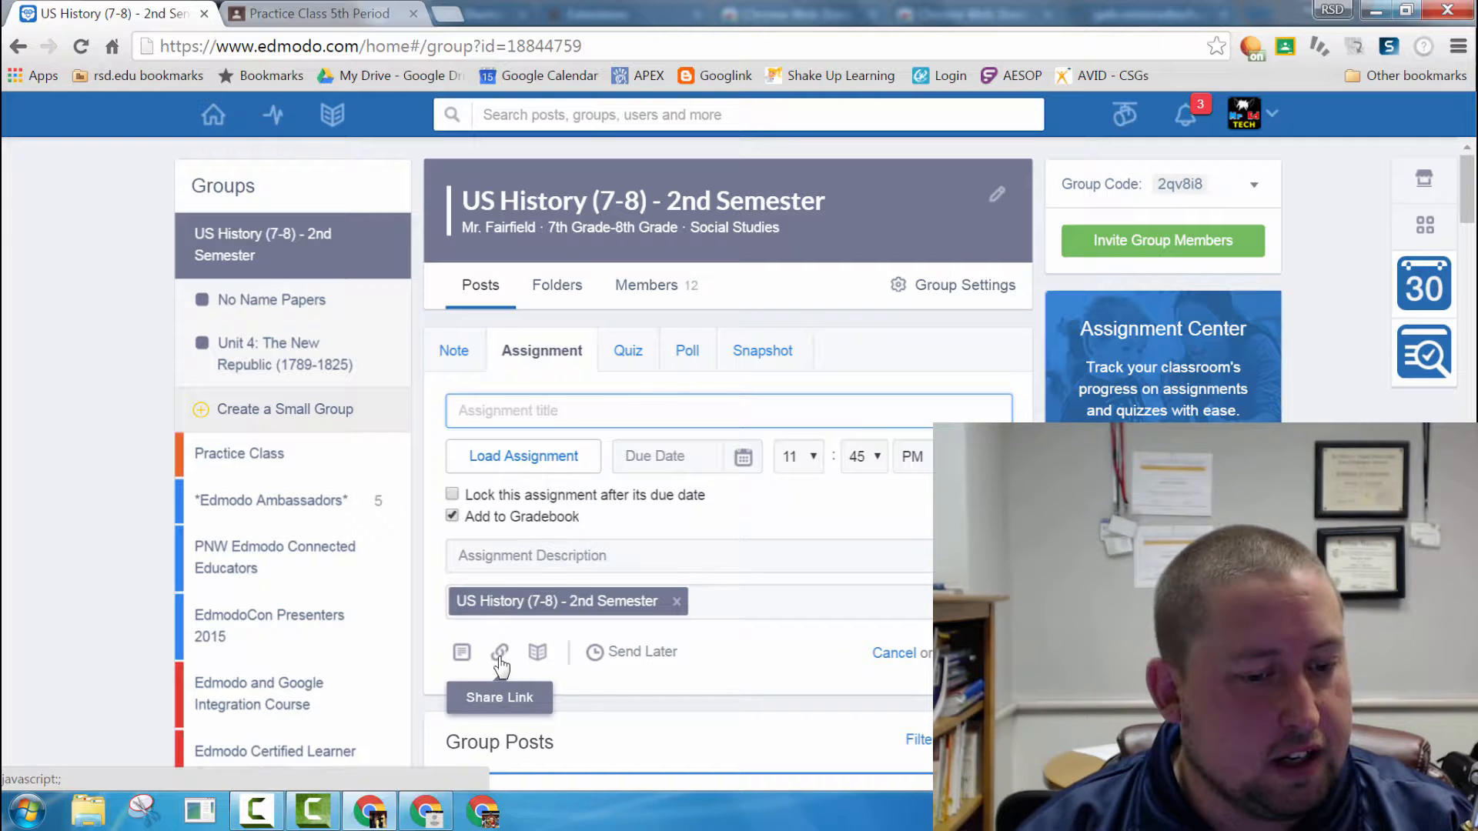
{"action": "left_click", "coordinate": [499, 651]}
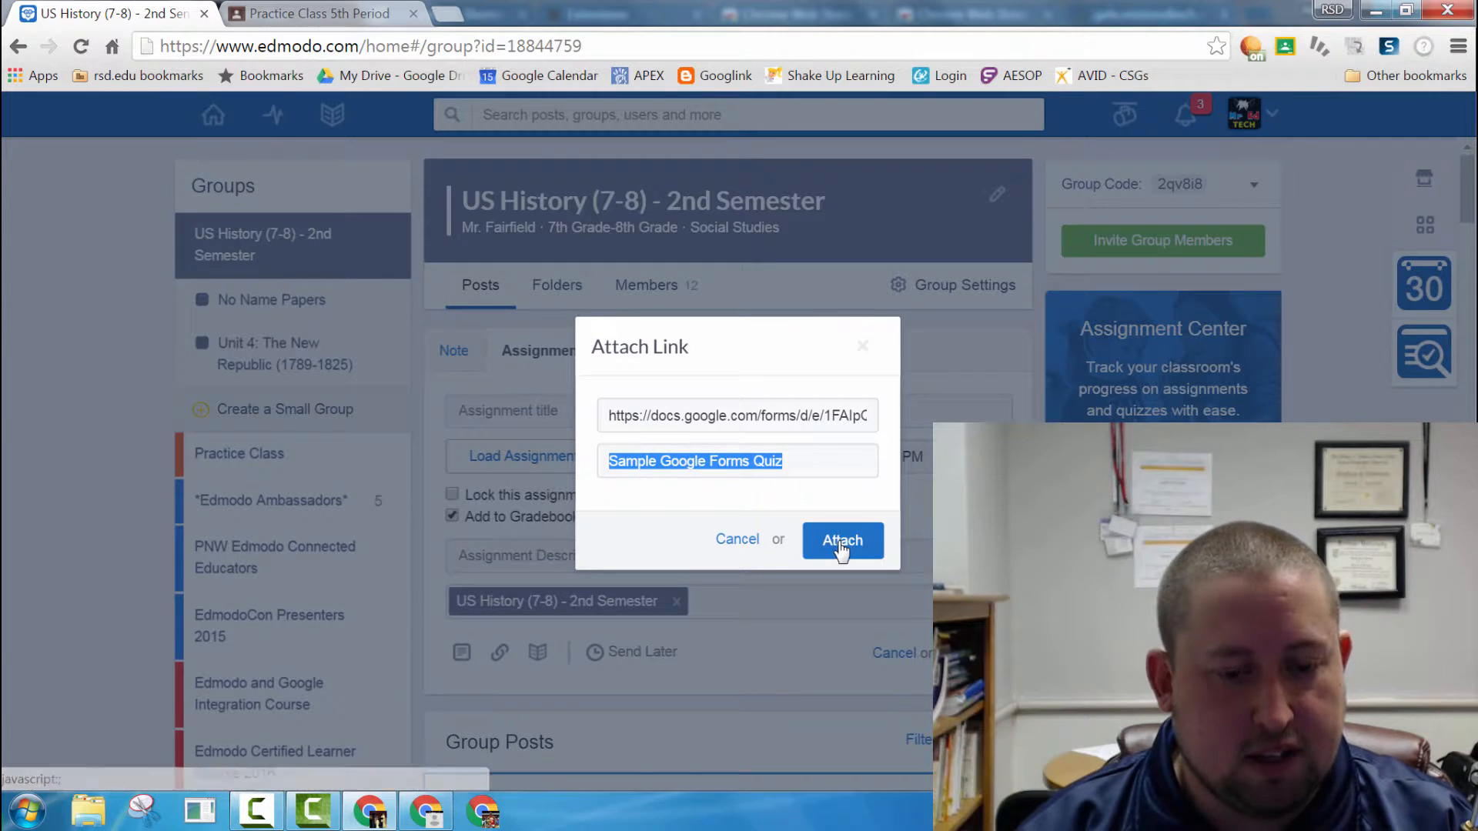
{"action": "left_click", "coordinate": [842, 540]}
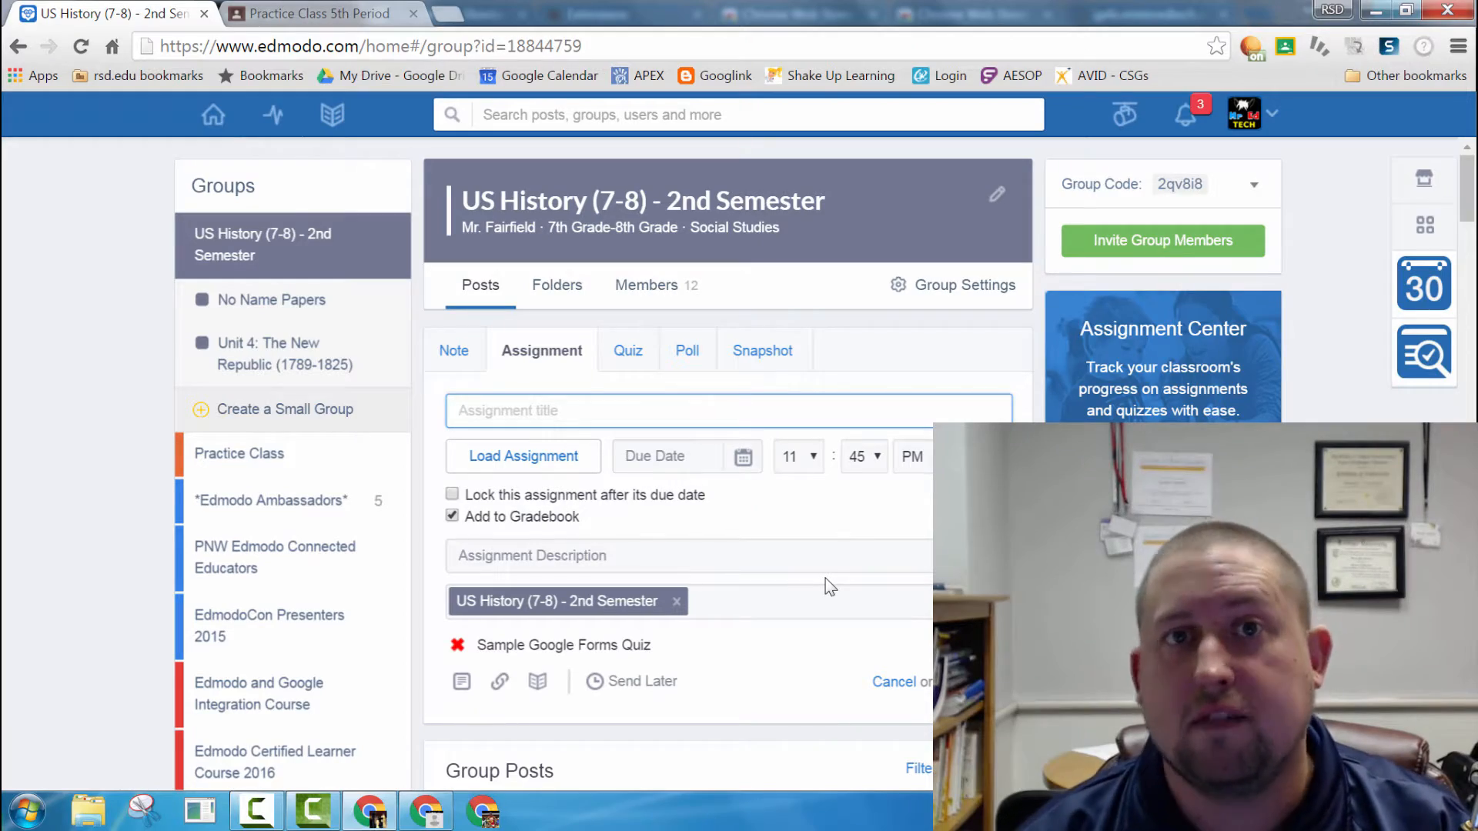
{"action": "left_click", "coordinate": [308, 14]}
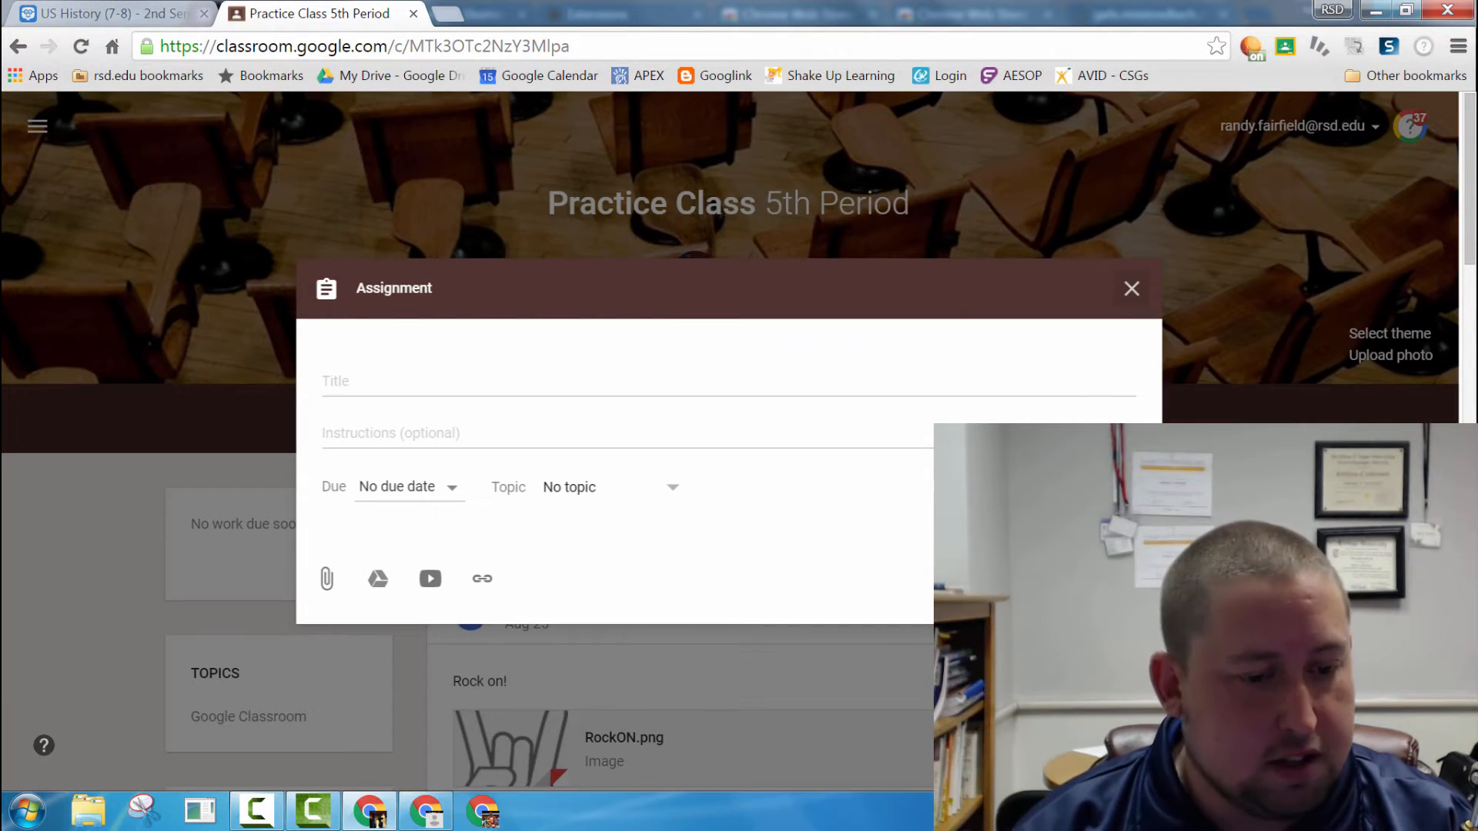
Step: Attach the Copy of TPEP Aligned Course/Teacher Evaluation Form from Drive's Recent files
{"action": "left_click", "coordinate": [379, 380]}
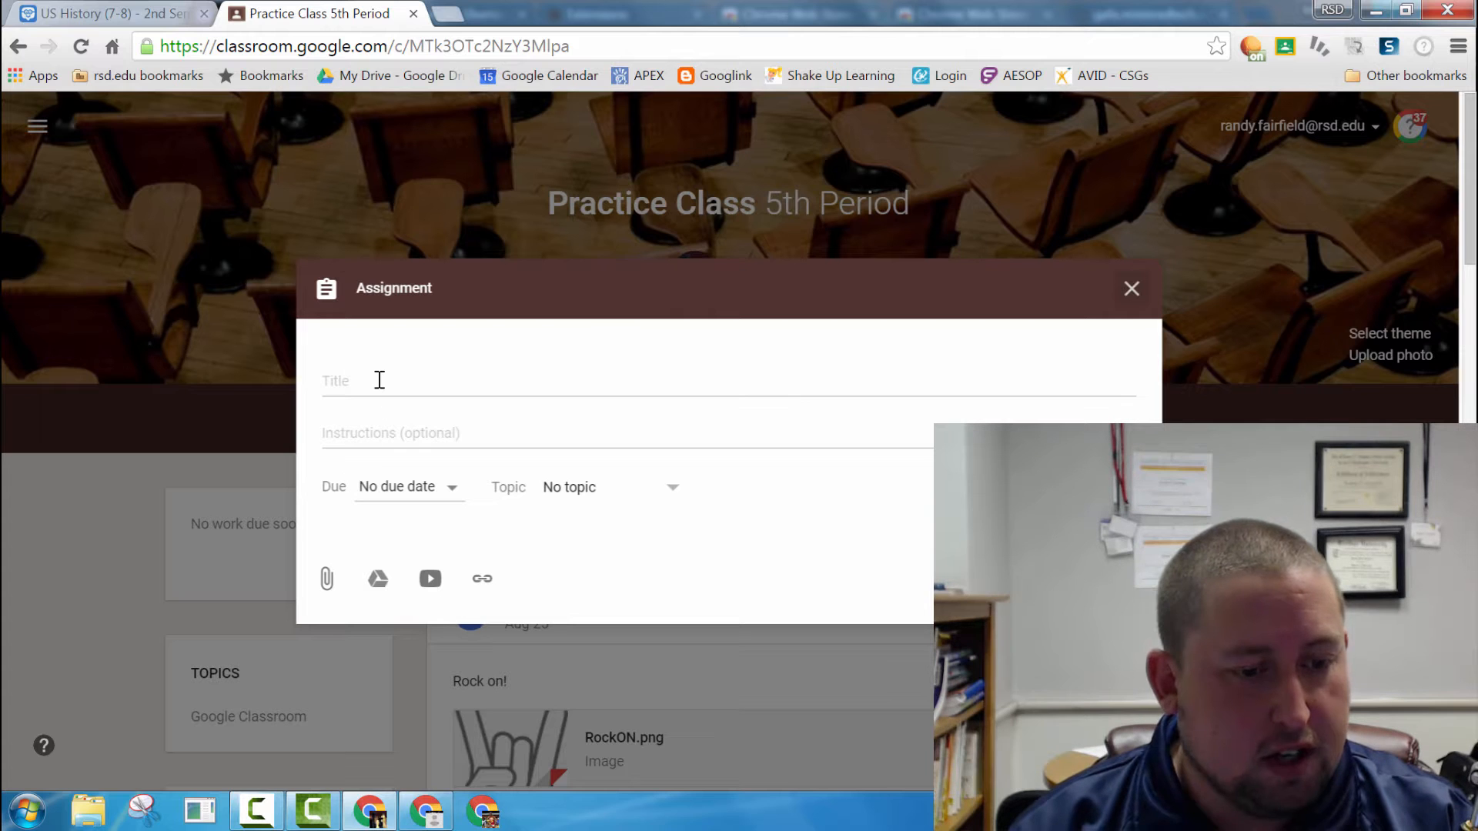
{"action": "mouse_move", "coordinate": [377, 579]}
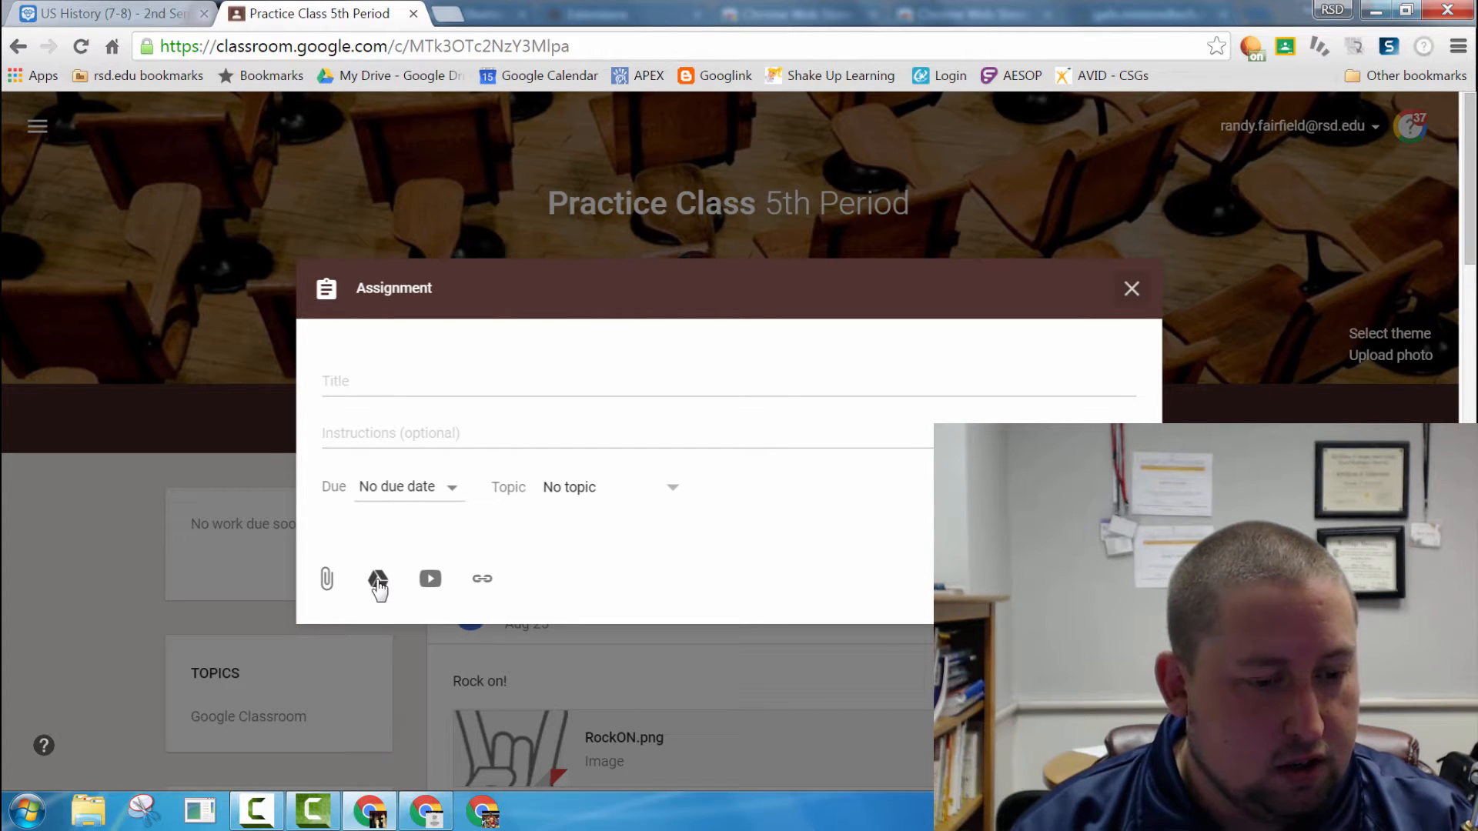
{"action": "mouse_move", "coordinate": [378, 579]}
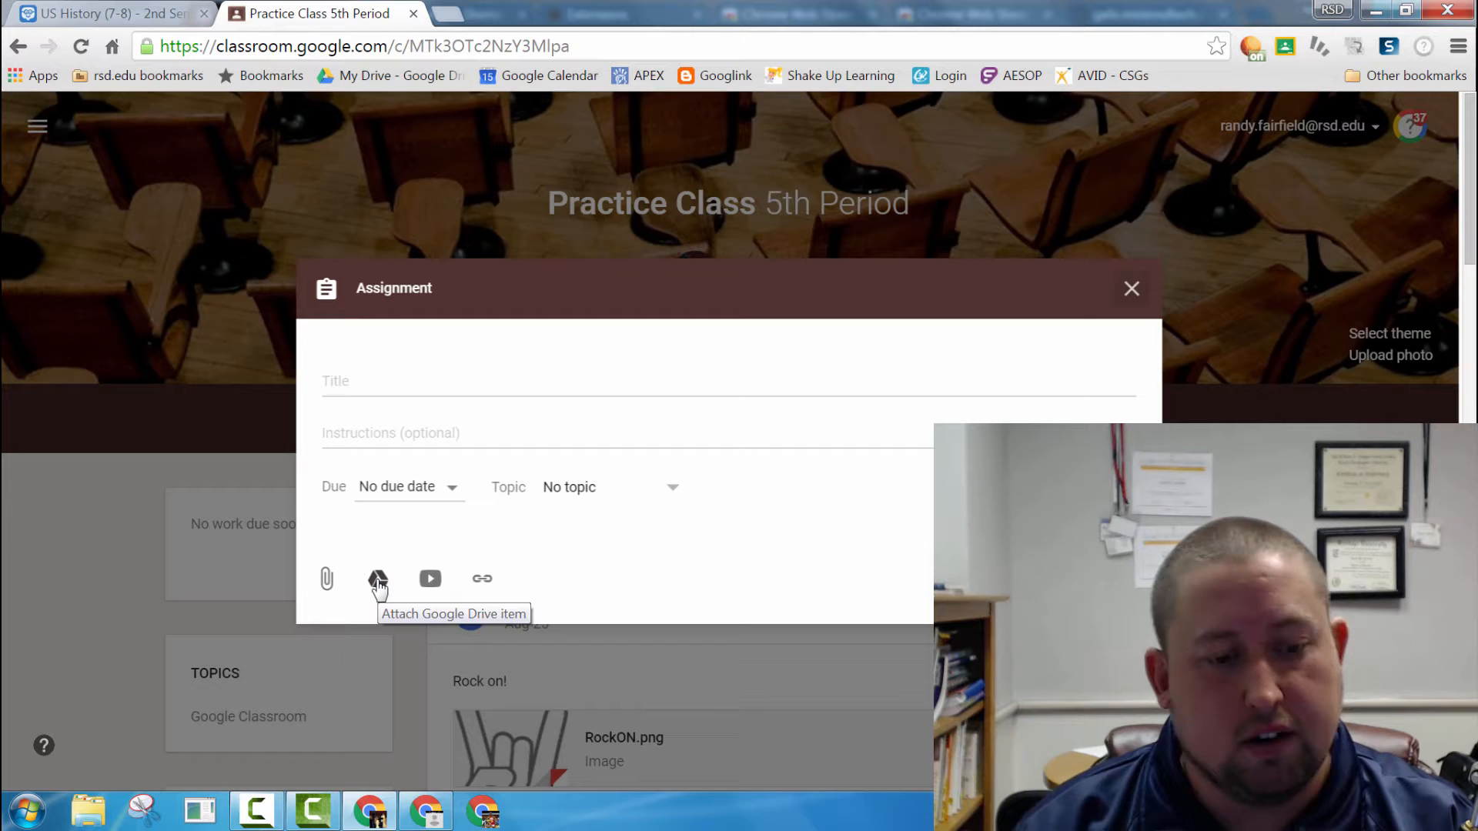
{"action": "left_click", "coordinate": [377, 579]}
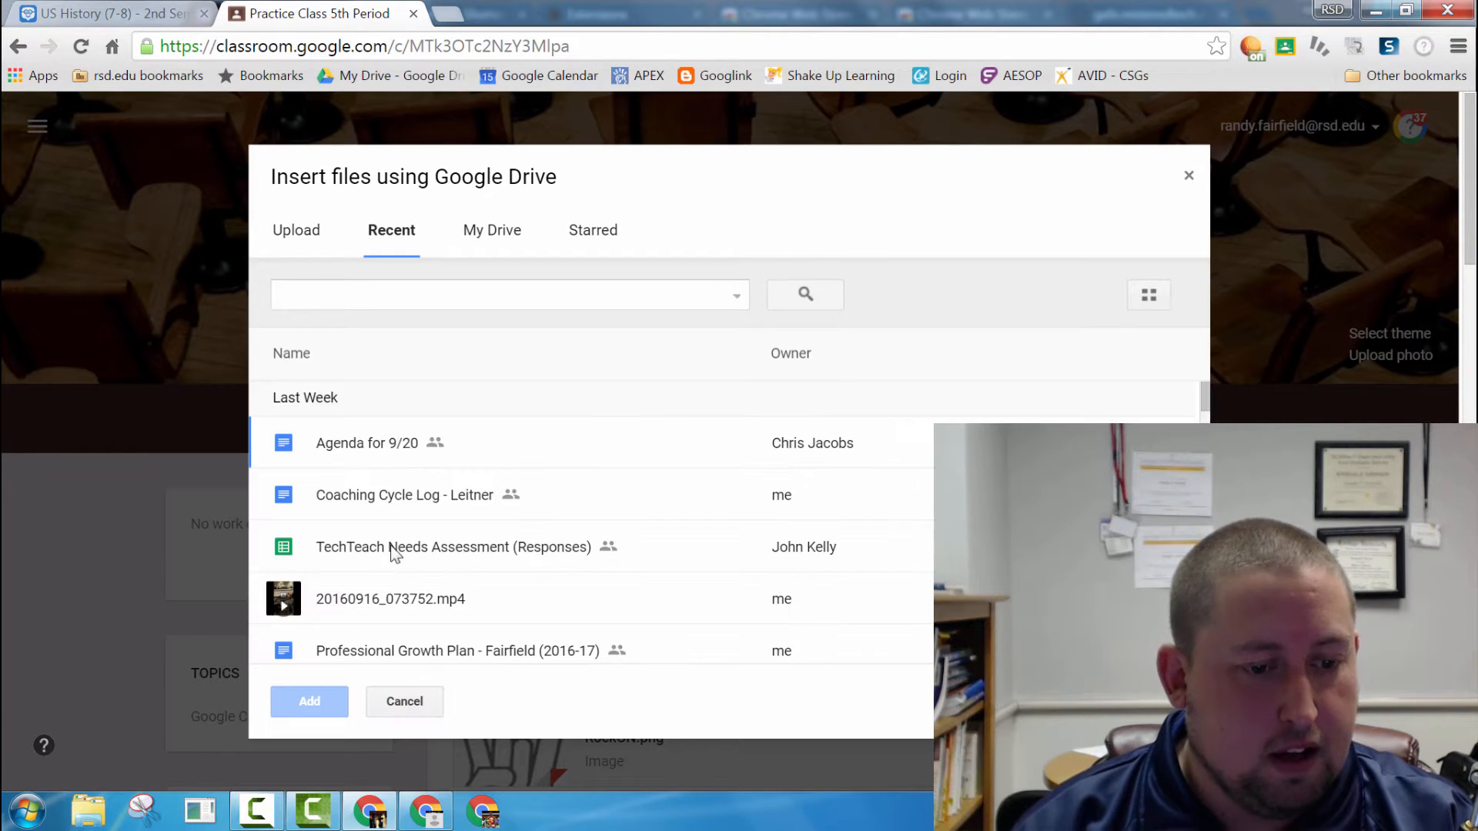
{"action": "scroll", "scroll_direction": "down", "scroll_amount": 3}
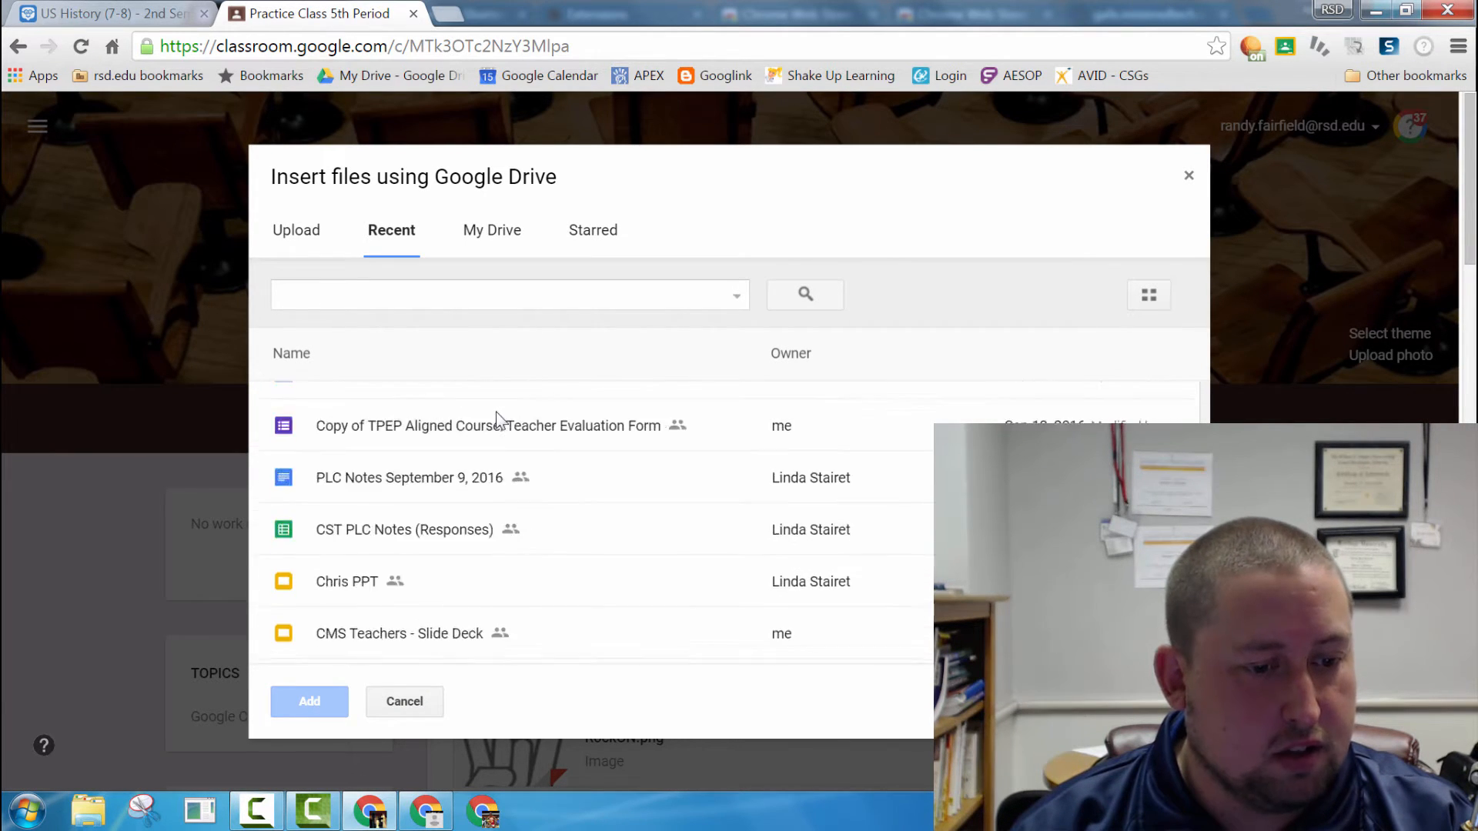
{"action": "left_click", "coordinate": [488, 426]}
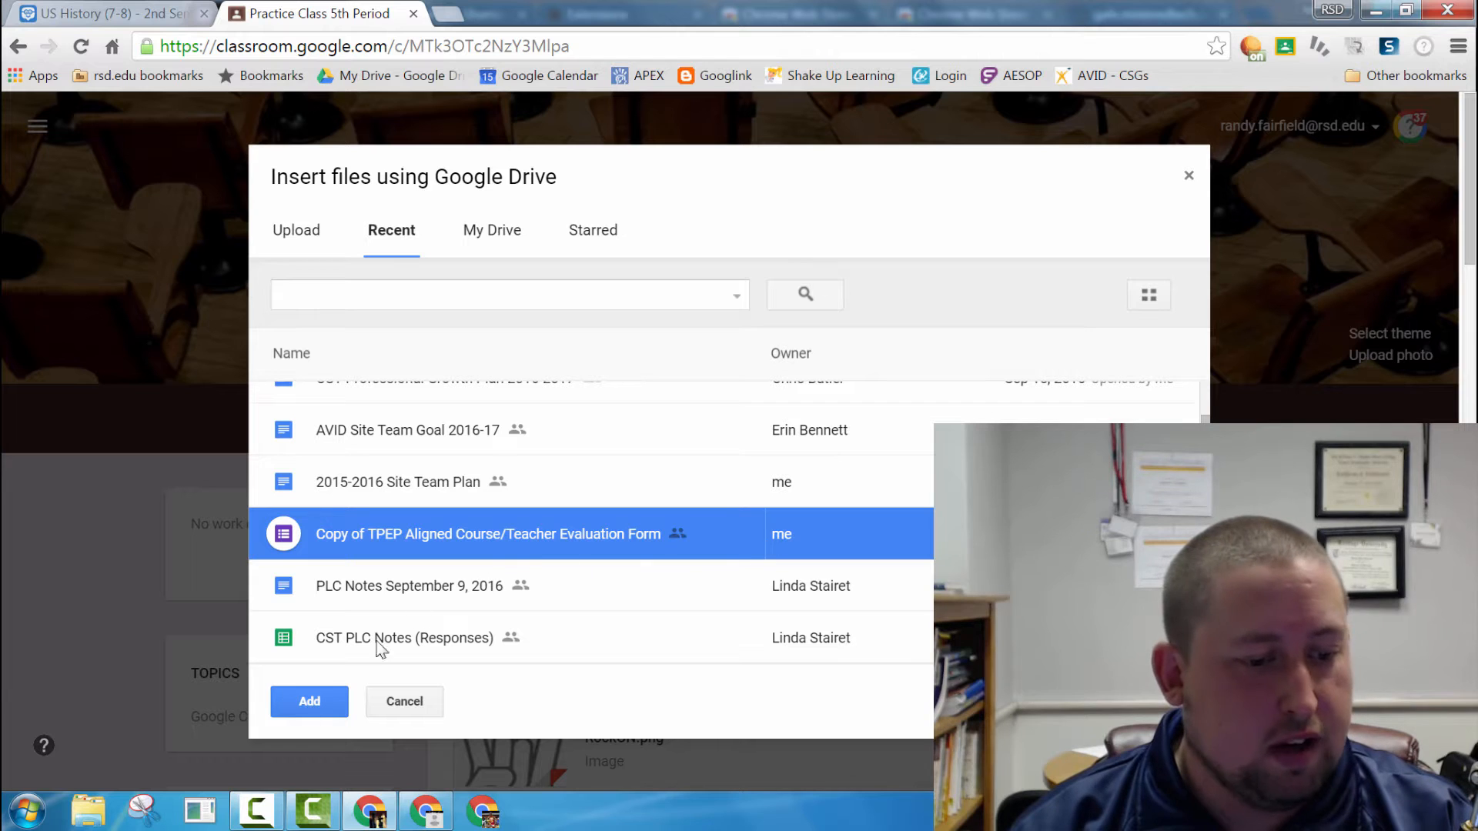
{"action": "left_click", "coordinate": [308, 701]}
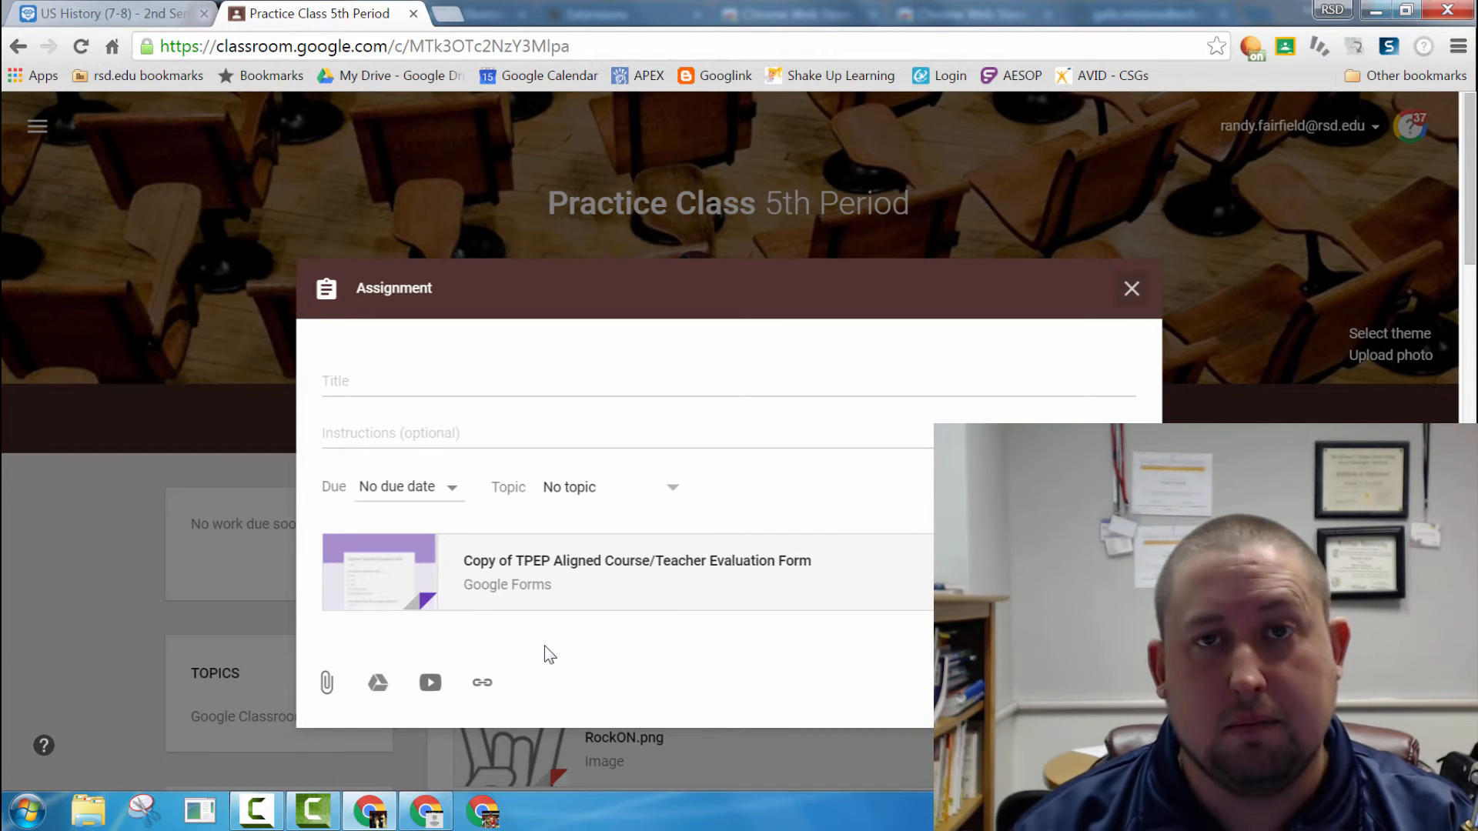